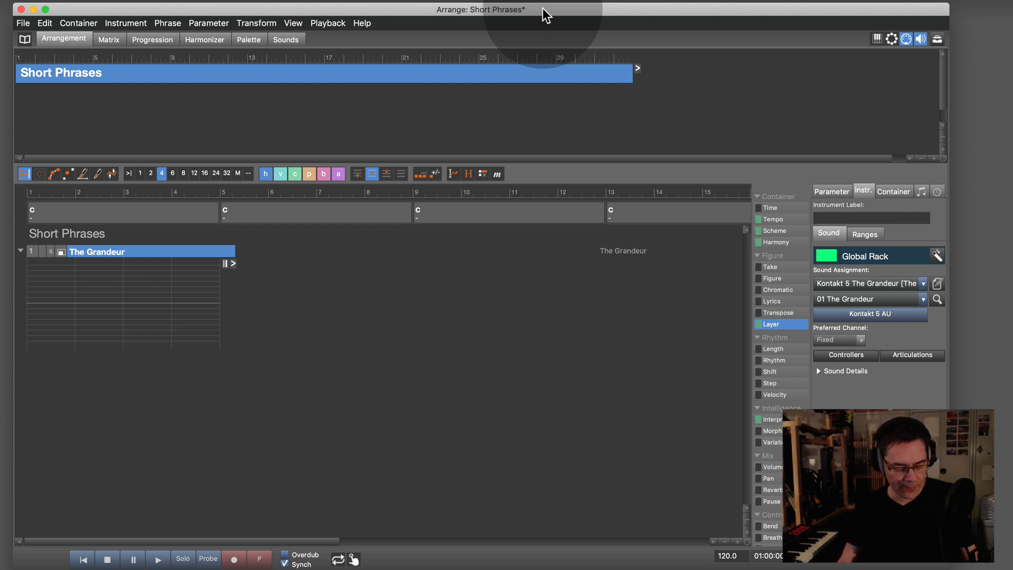
mouse_move(295, 51)
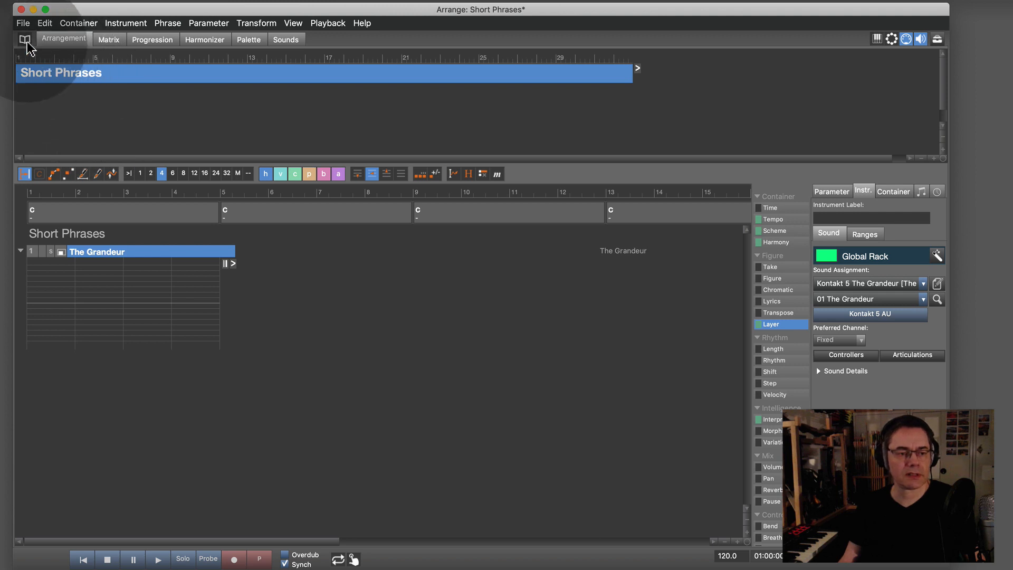
- Load the Example Ideas library and drop a Reverie Combined phrase onto The Grandeur track
left_click(24, 39)
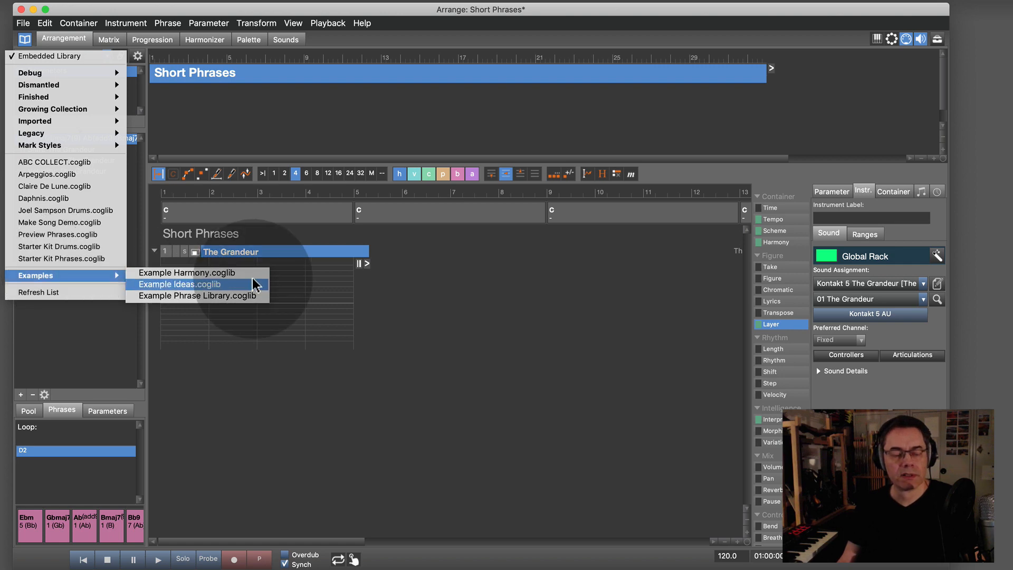
left_click(182, 284)
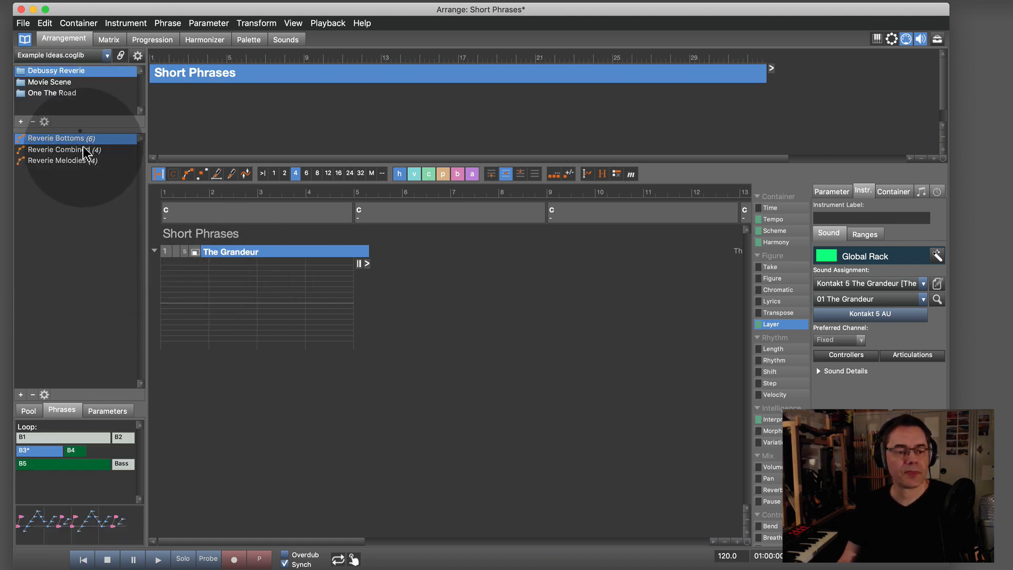
mouse_move(70, 117)
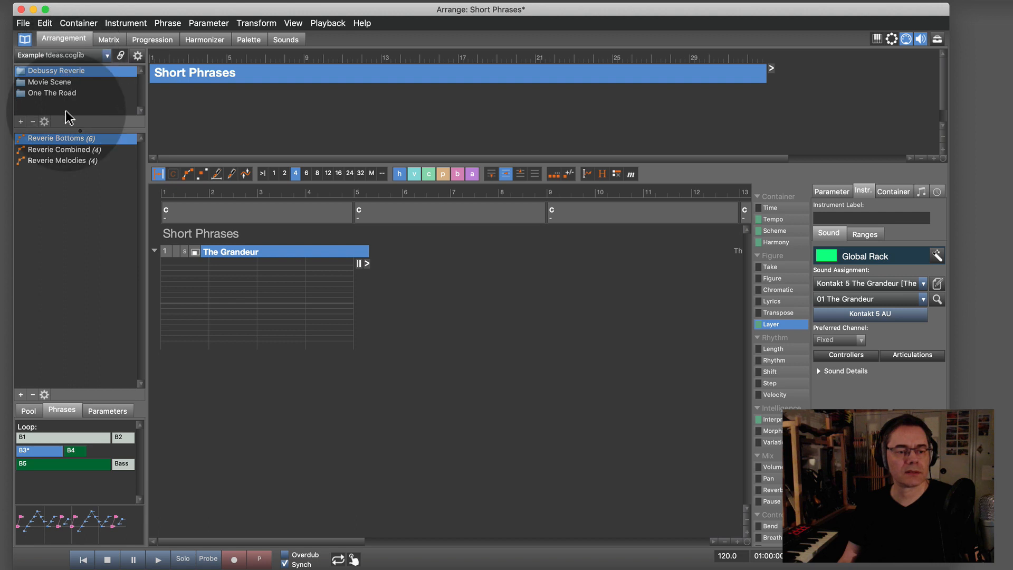
mouse_move(74, 144)
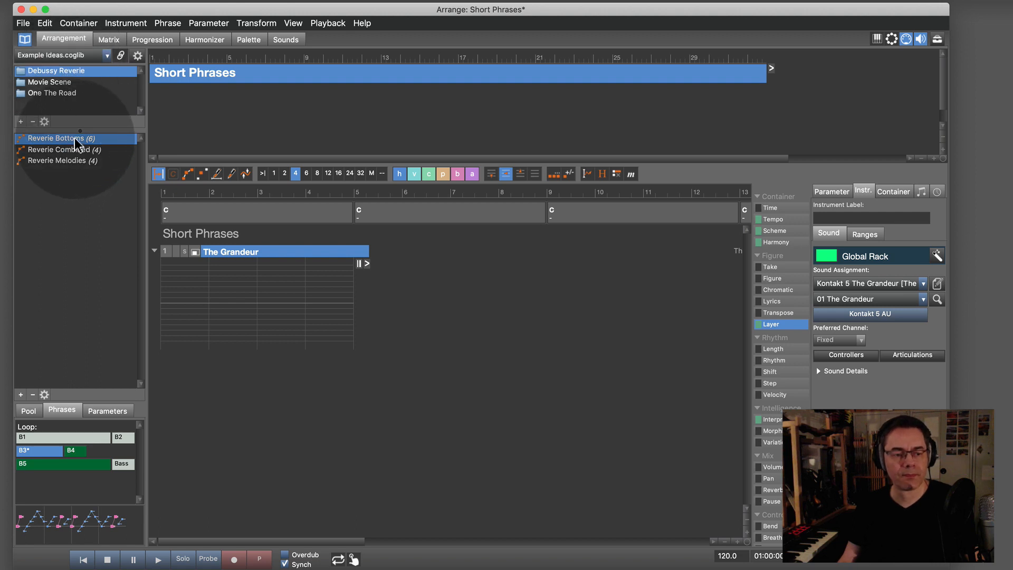
left_click(58, 148)
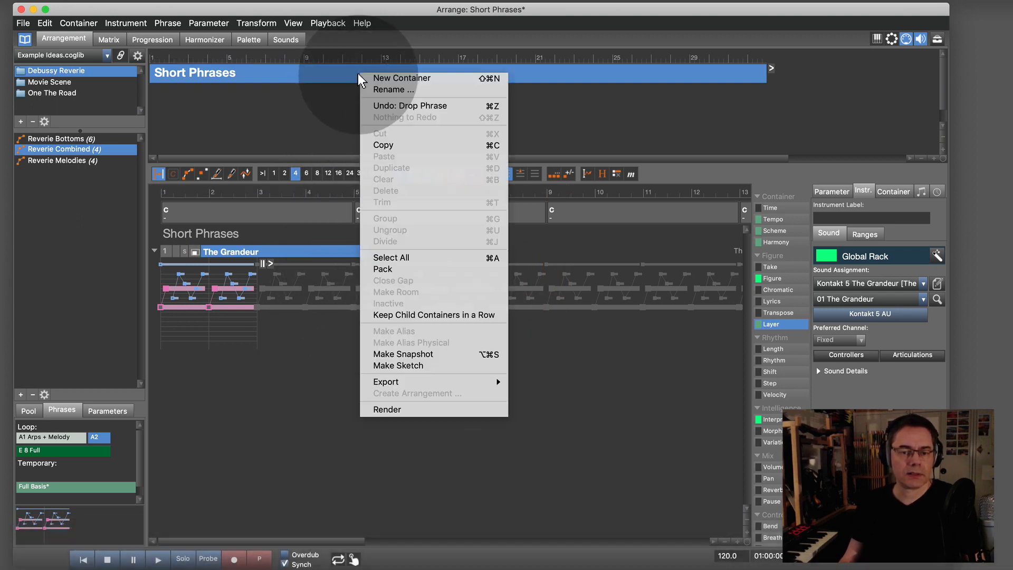
- Create a new child container in Short Phrases and name it Transpose
left_click(402, 77)
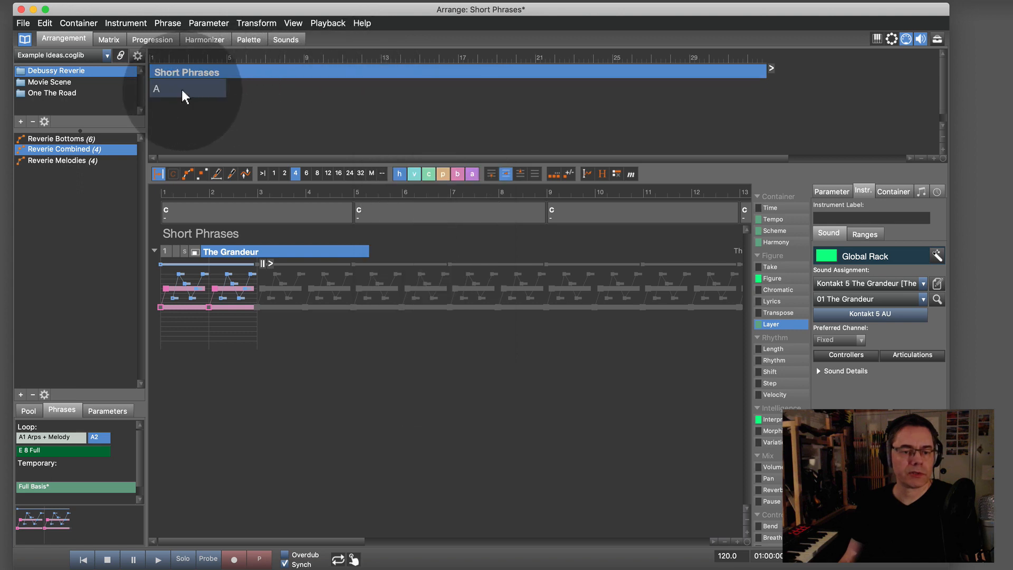
left_click(870, 218)
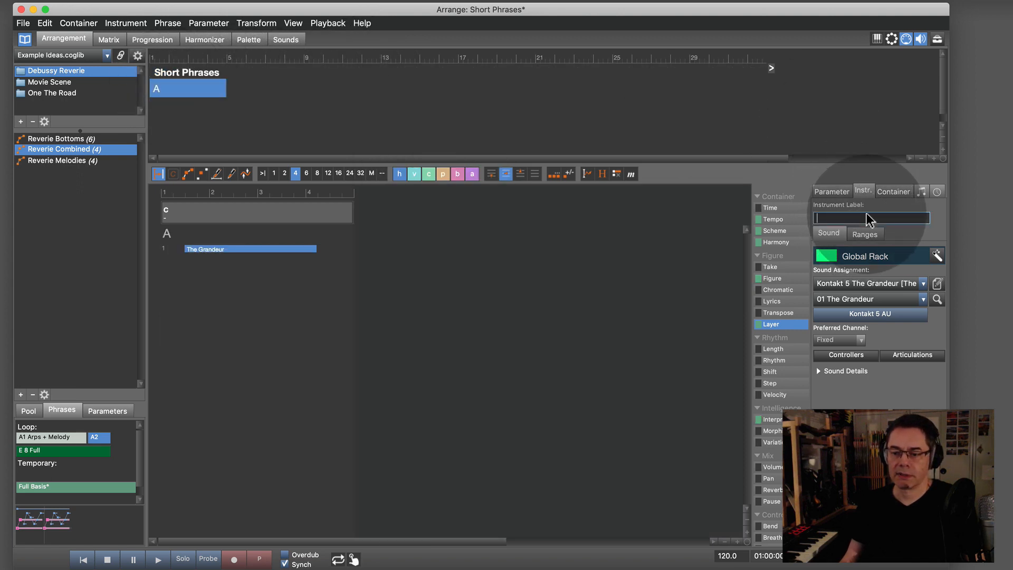
left_click(894, 191)
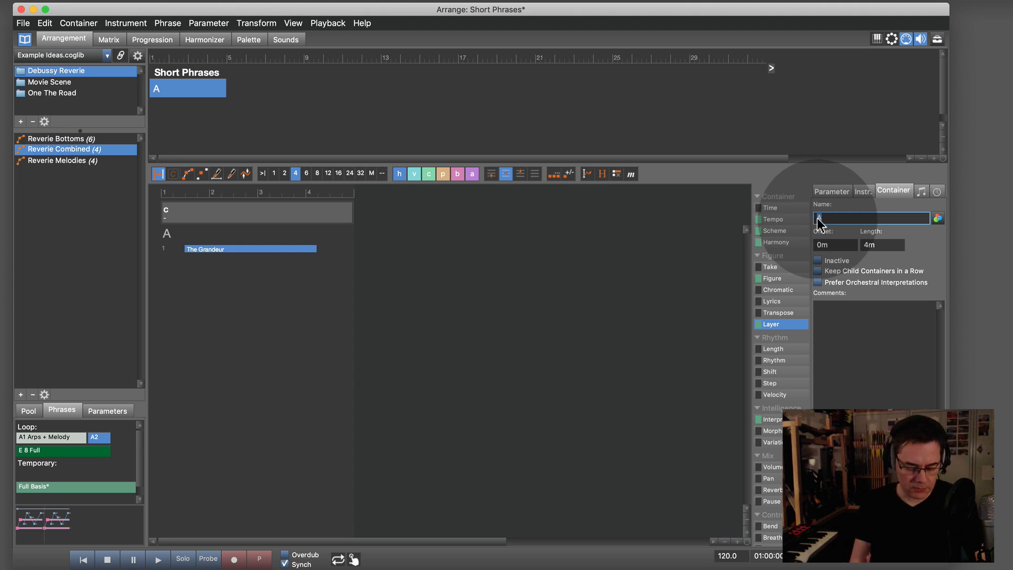
type("Transpose")
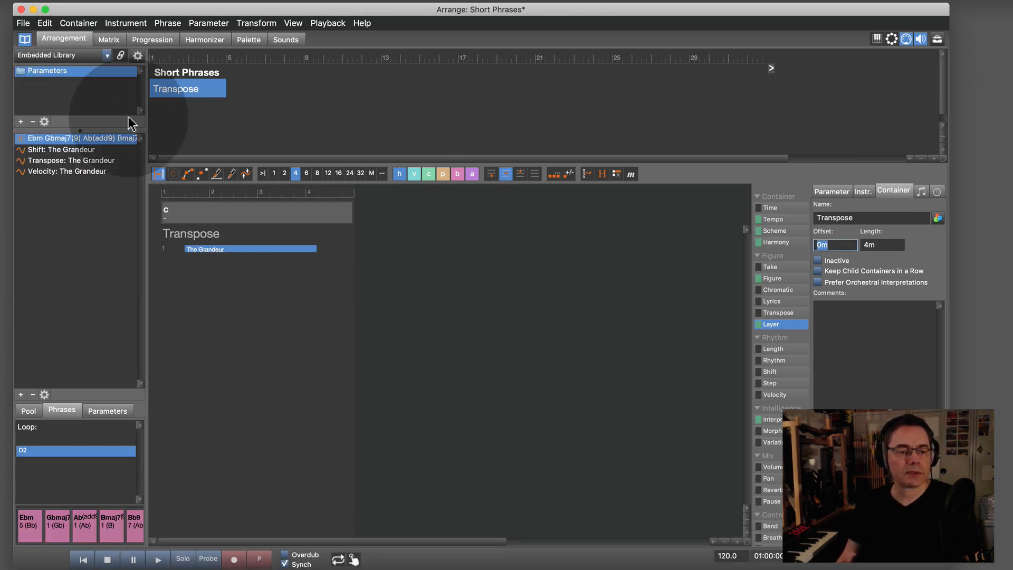
mouse_move(51, 163)
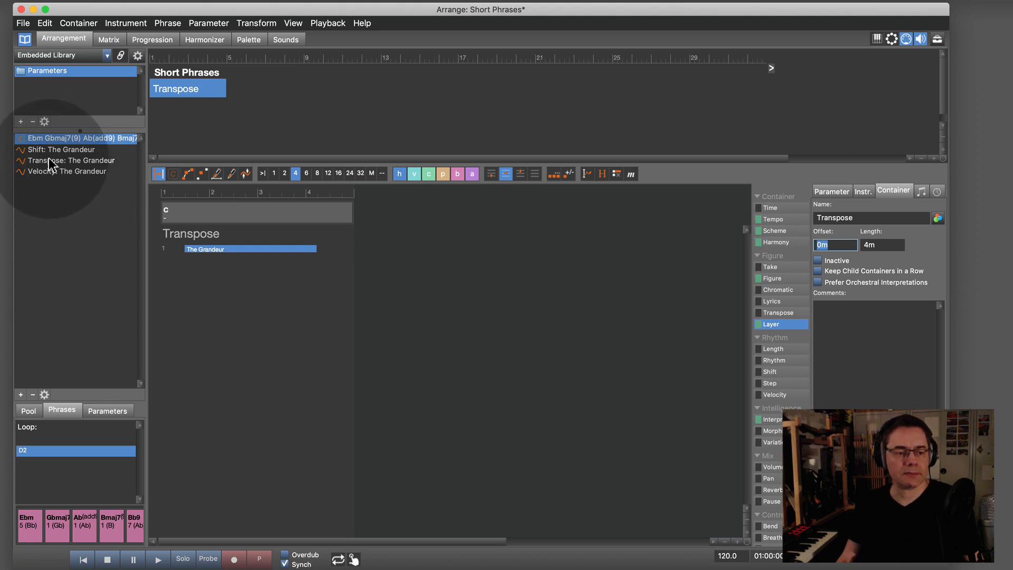
- Drop the Transpose: The Grandeur curve into the container and return to Short Phrases
left_click(74, 160)
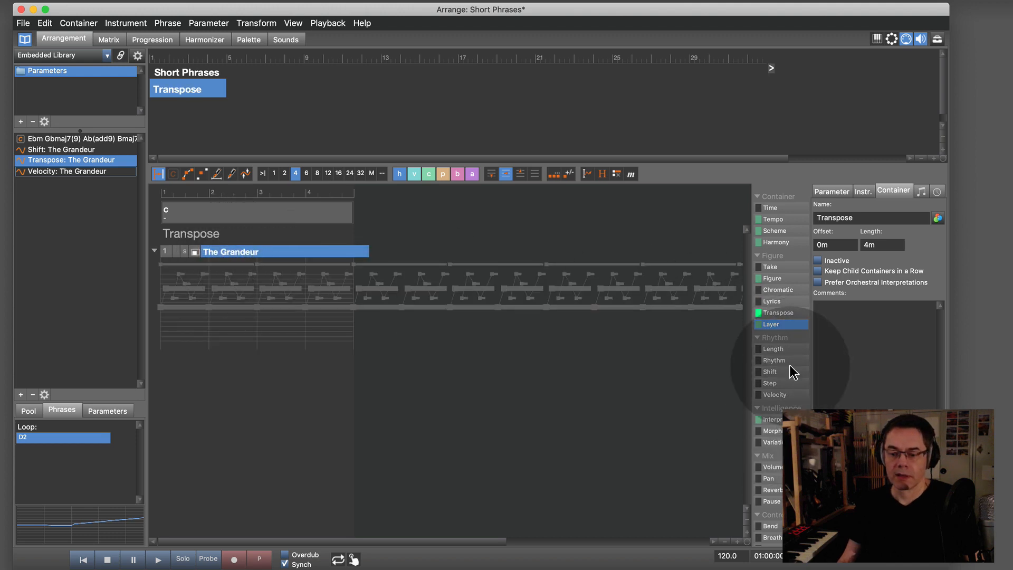
left_click(778, 313)
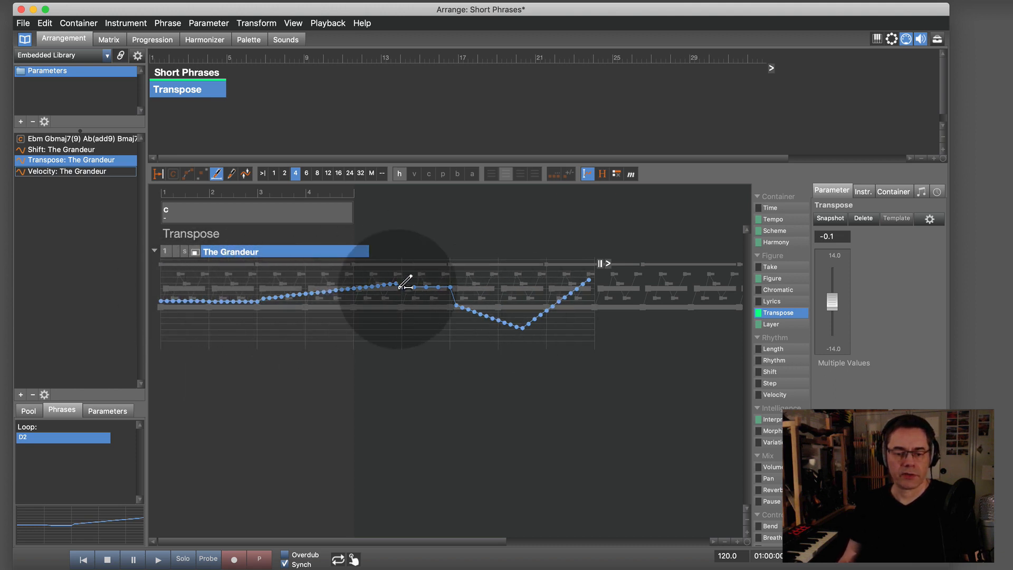
mouse_move(555, 304)
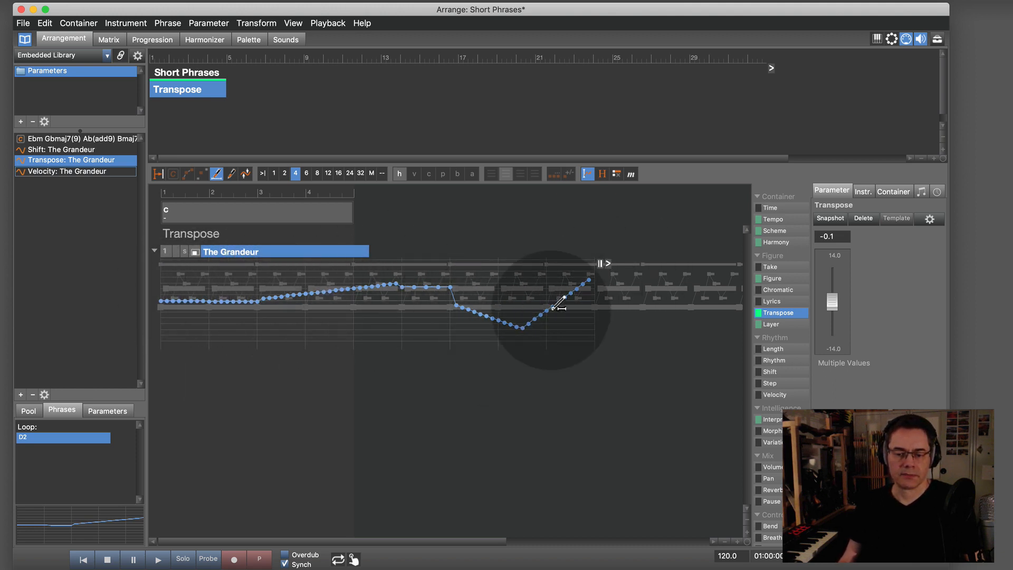
mouse_move(191, 303)
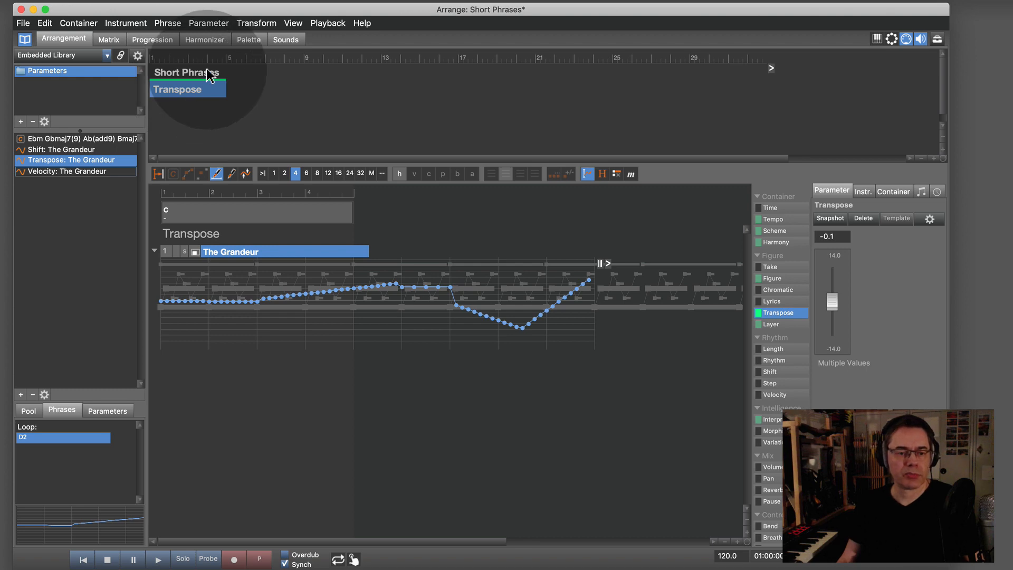
left_click(188, 72)
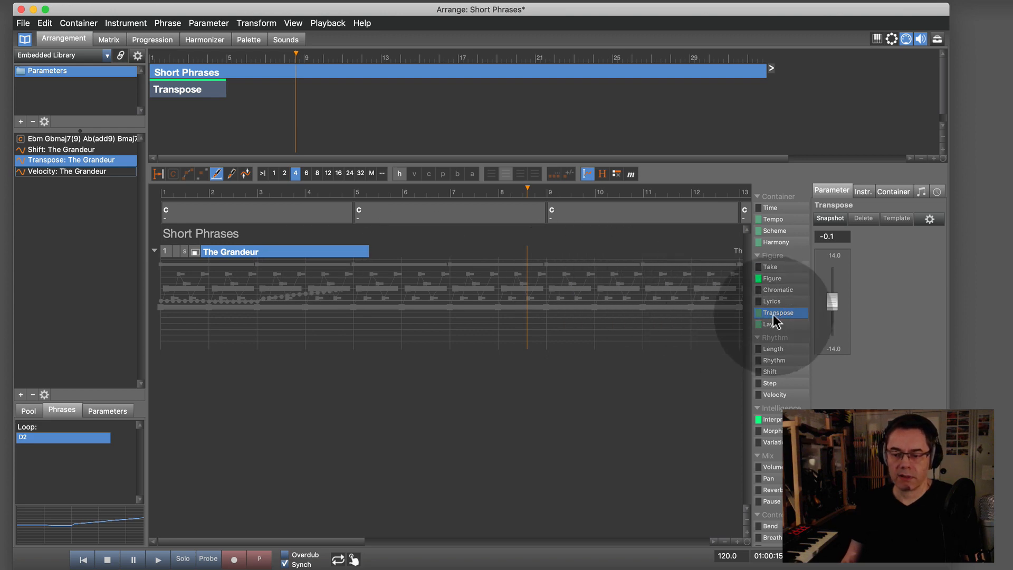
- Shift the Transpose container to start later and inspect its curve
left_click(772, 278)
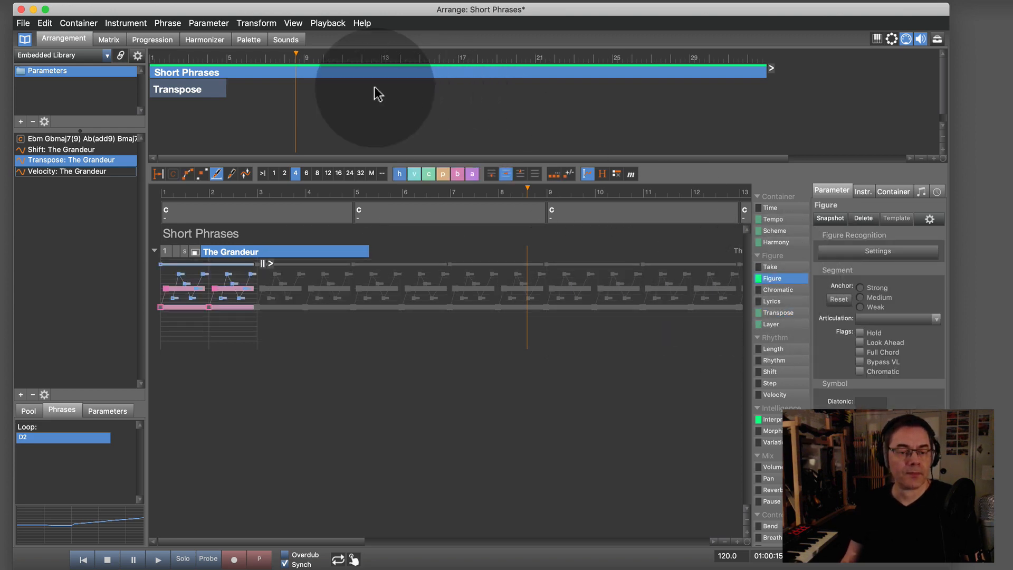
left_click(188, 89)
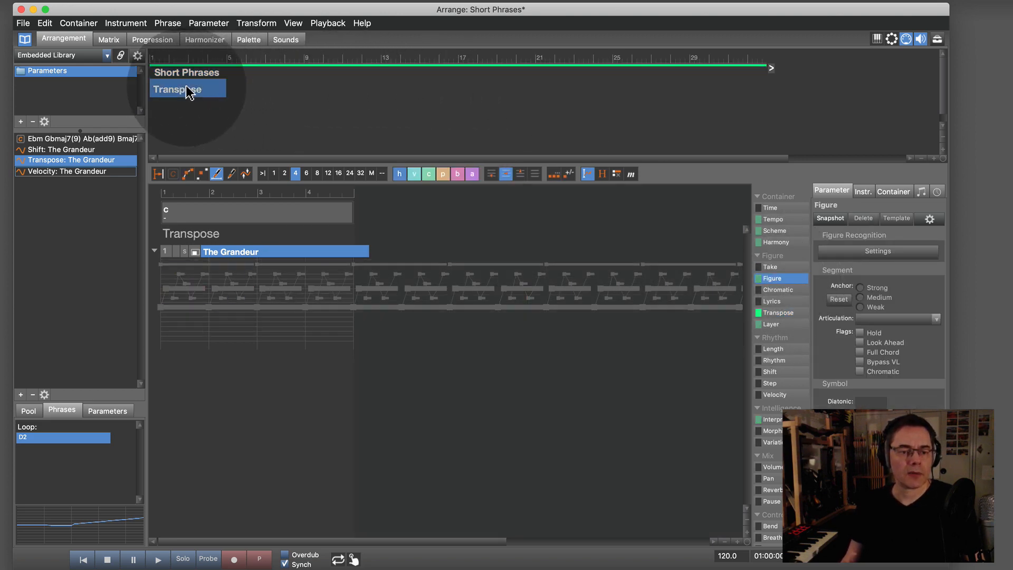
left_click(186, 71)
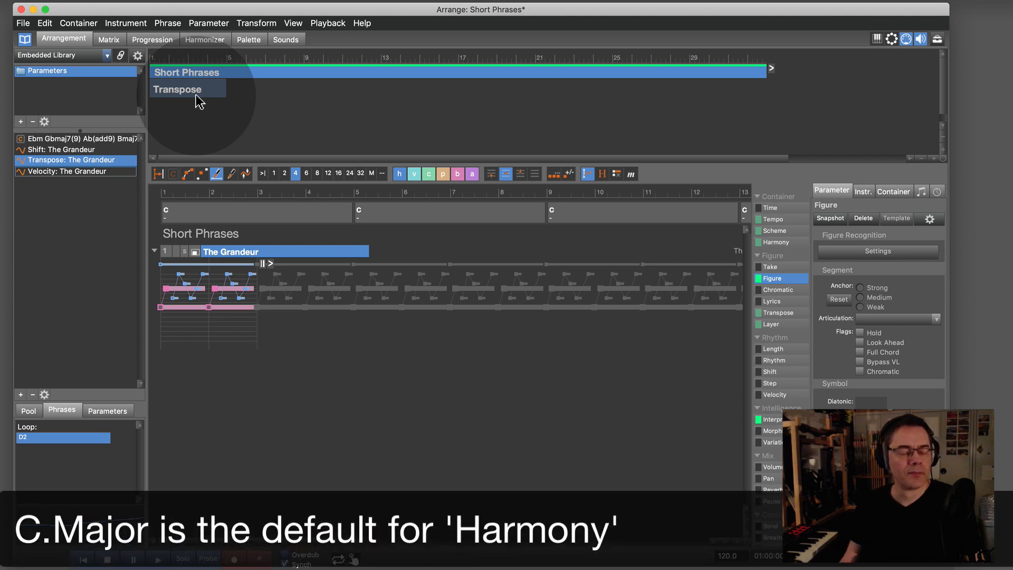
left_click(187, 89)
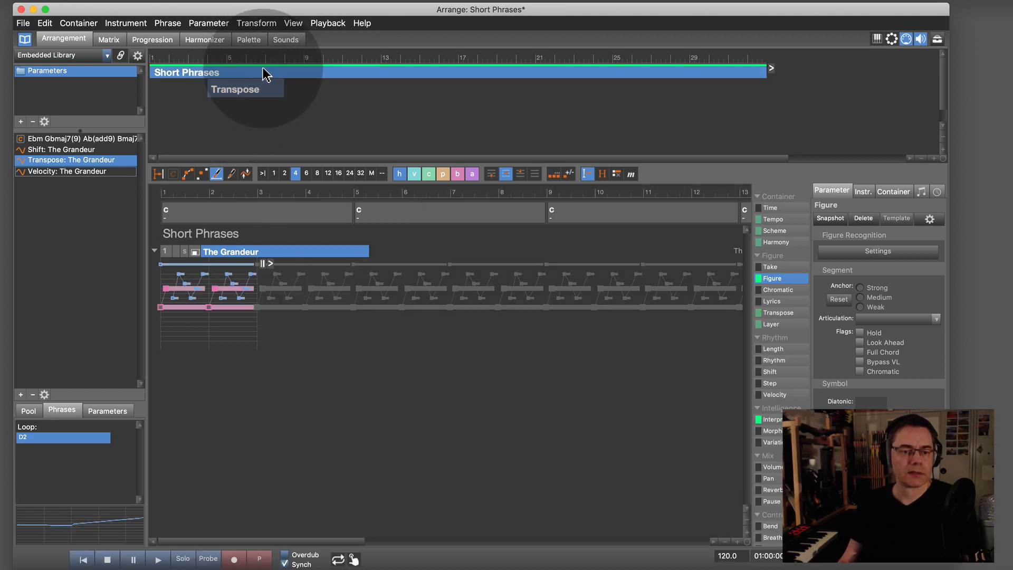
left_click(157, 559)
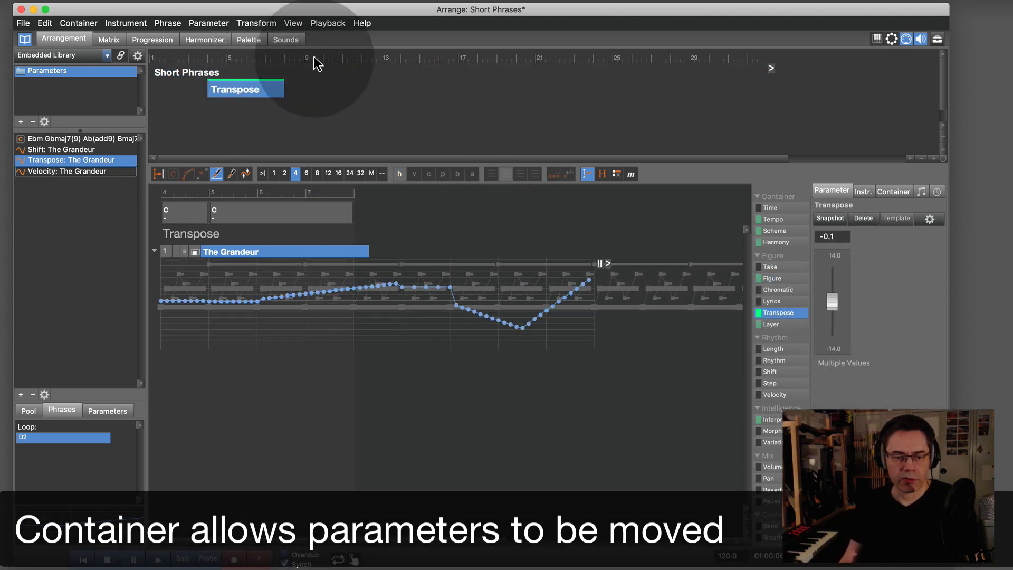
mouse_move(339, 88)
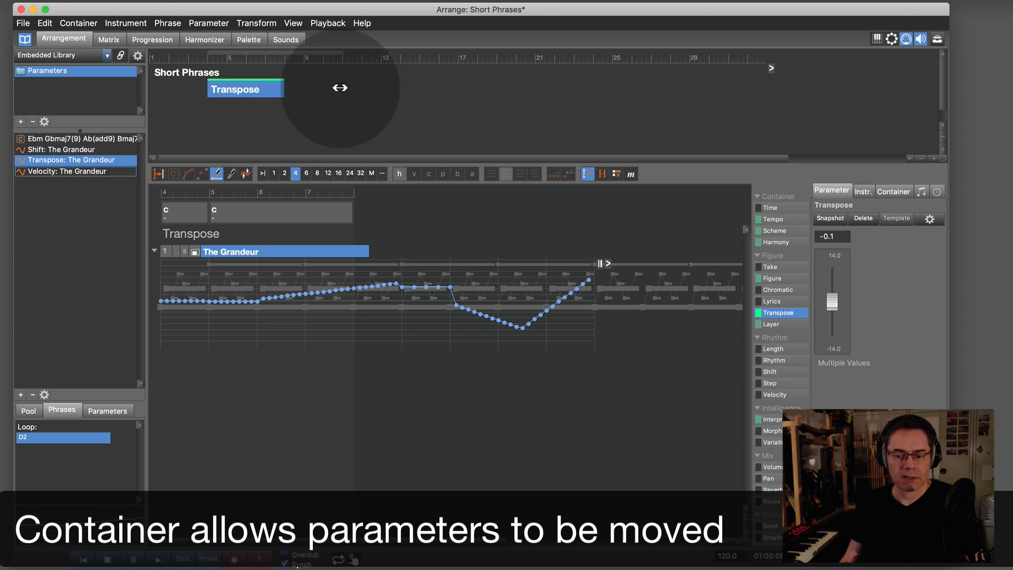
- Drag the Transpose container's right edge out to bar 13
left_click_drag(283, 89, 342, 89)
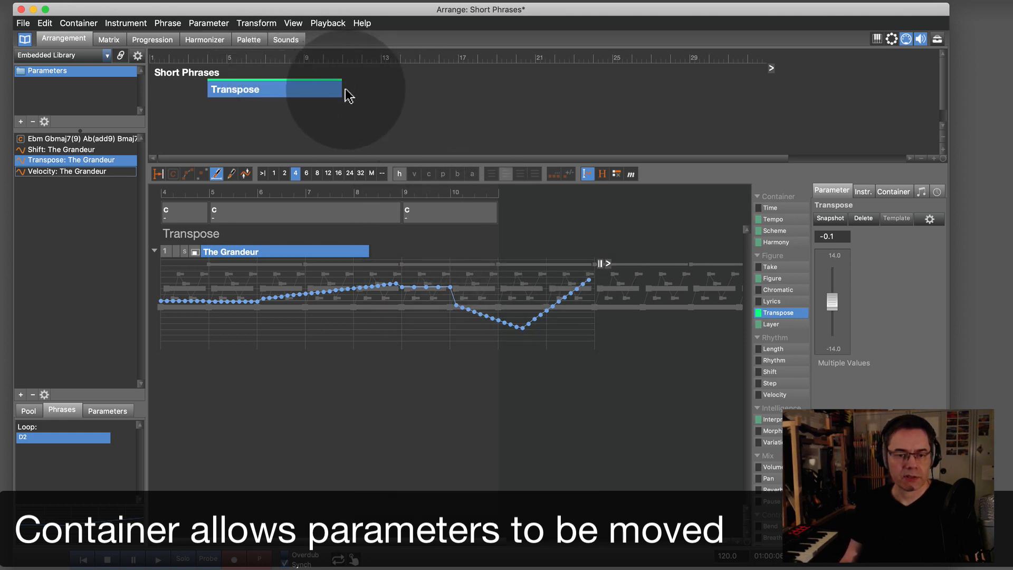
mouse_move(376, 88)
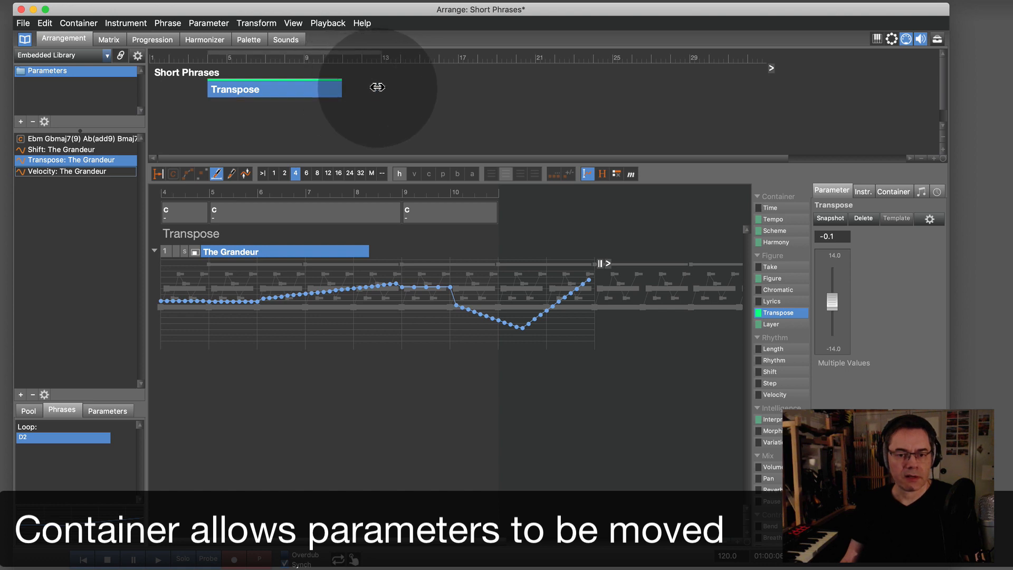
left_click_drag(338, 88, 379, 89)
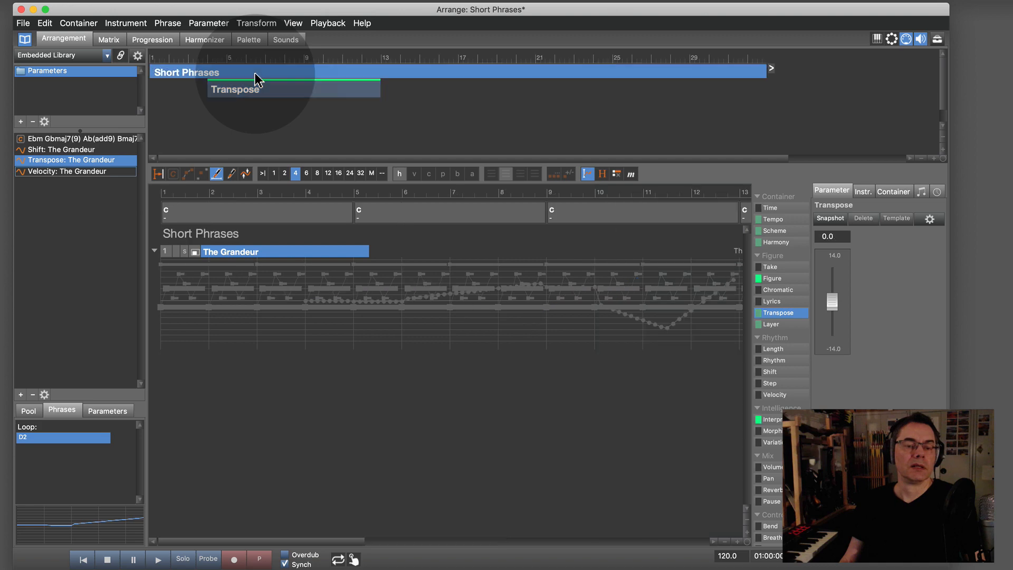
mouse_move(411, 79)
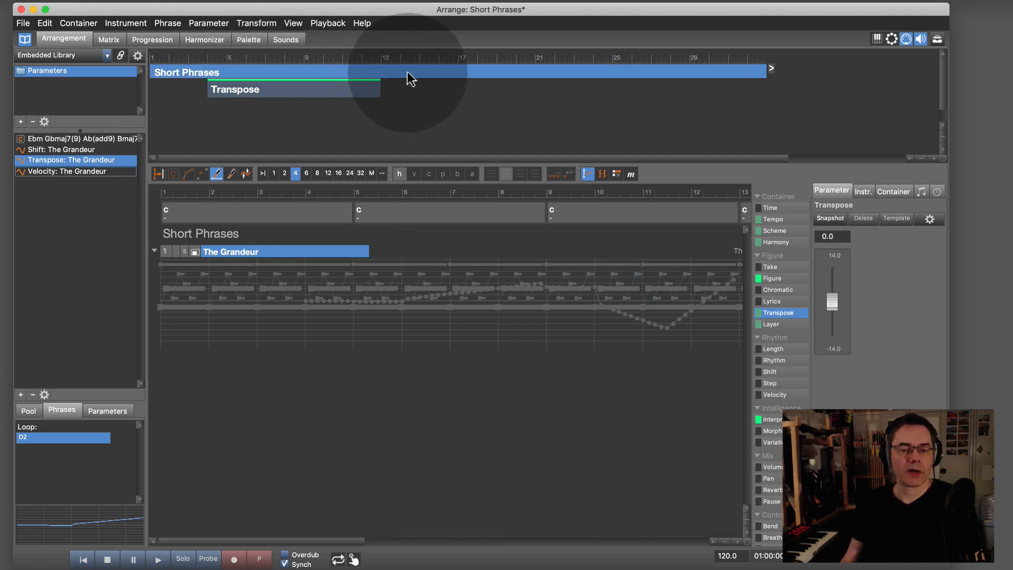
mouse_move(219, 111)
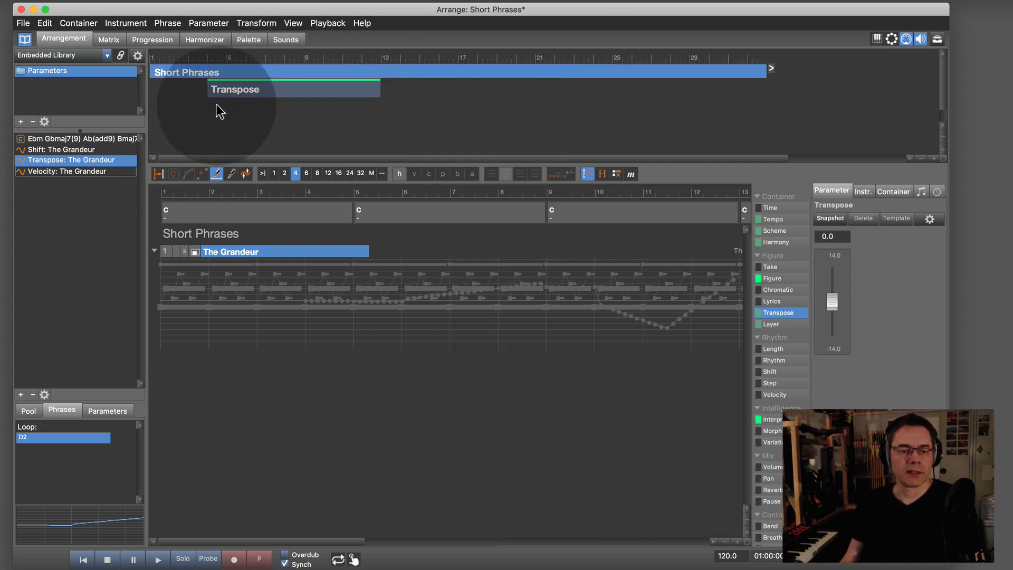
- Name the new container Dynamics
scroll("right", 3)
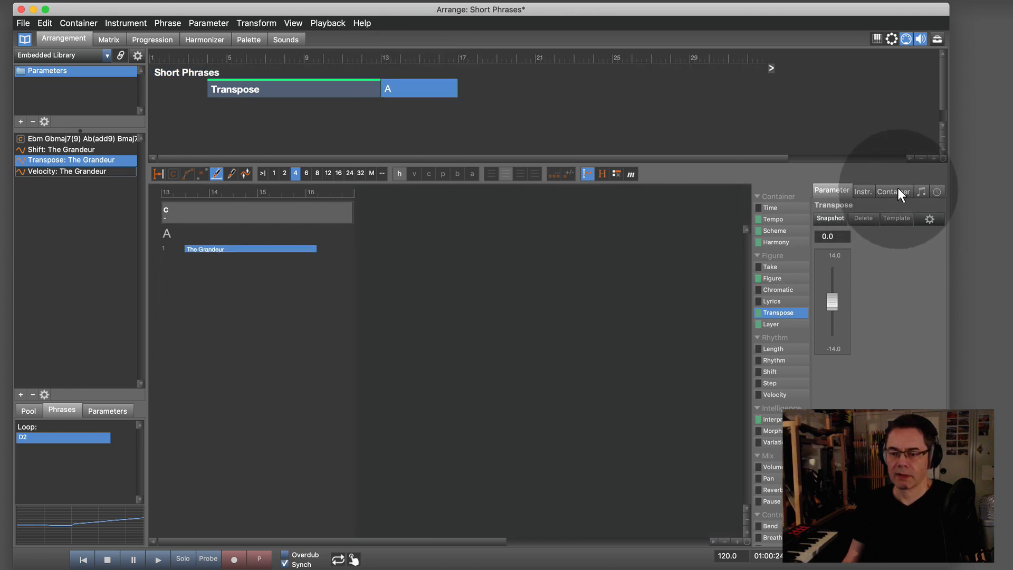
left_click(893, 191)
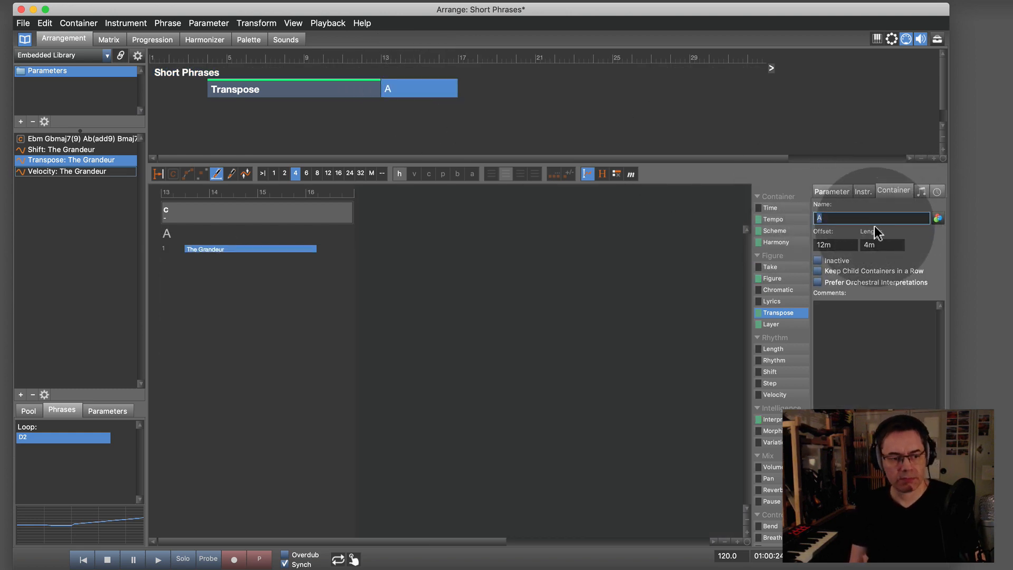
type("D")
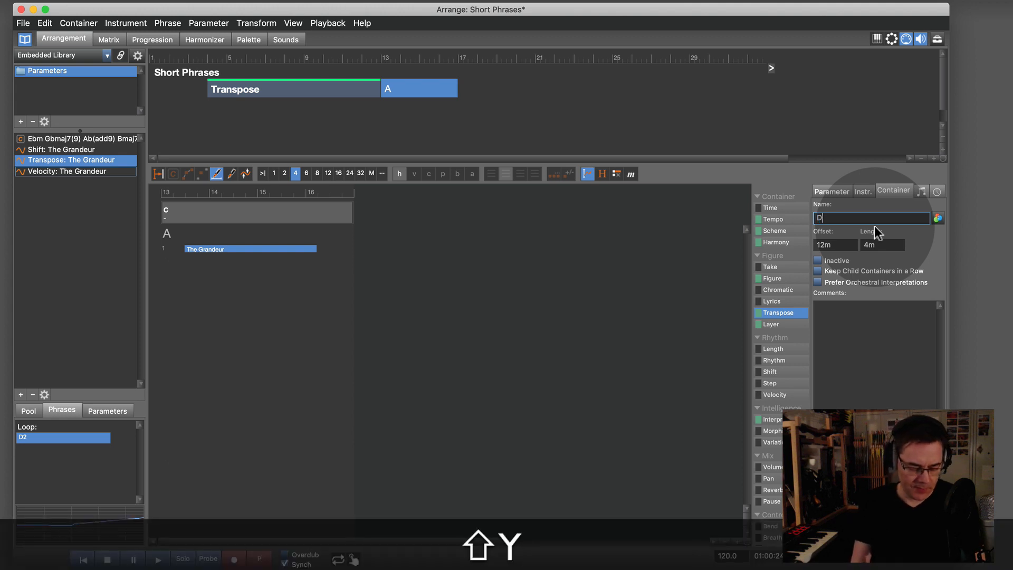
type("yna")
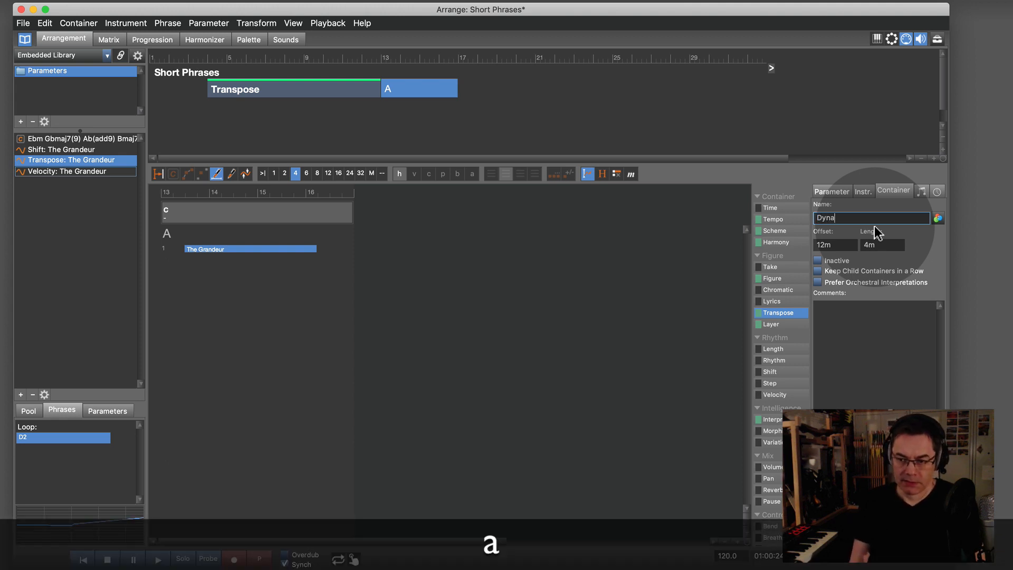
type("mics")
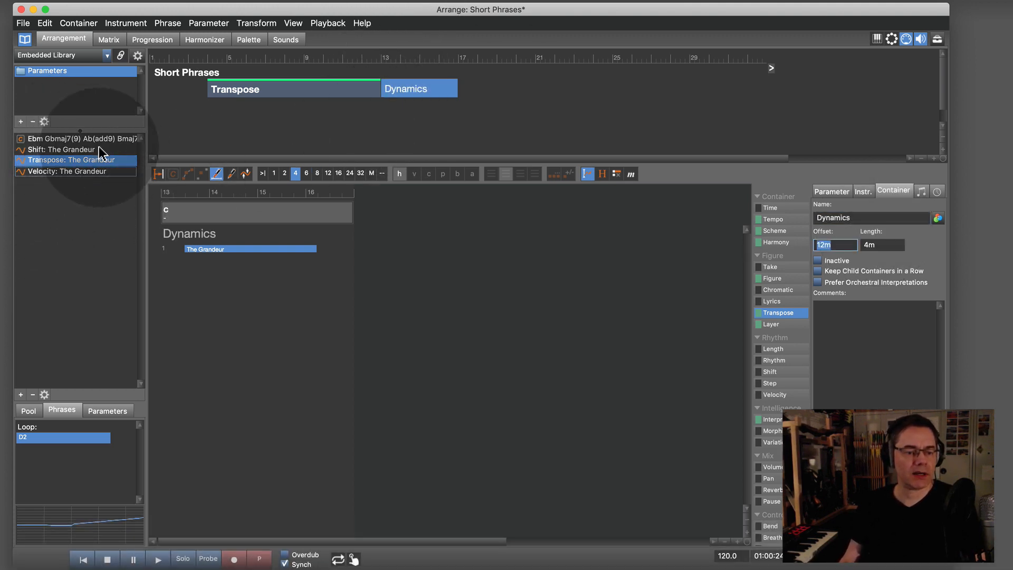
- Put Velocity: The Grandeur into Dynamics, staggered beneath Transpose around bars 7 to 11
left_click(71, 171)
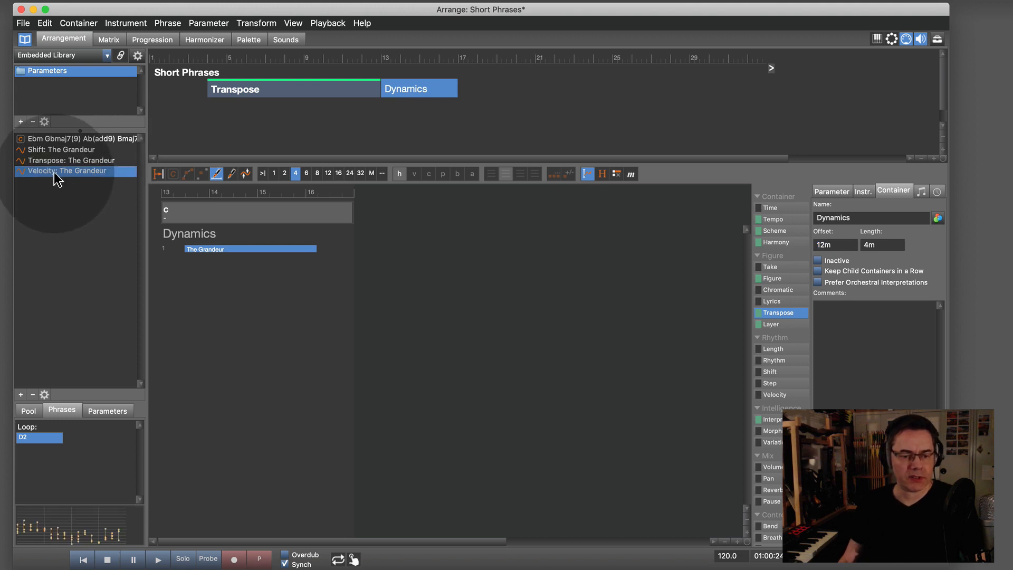
mouse_move(829, 326)
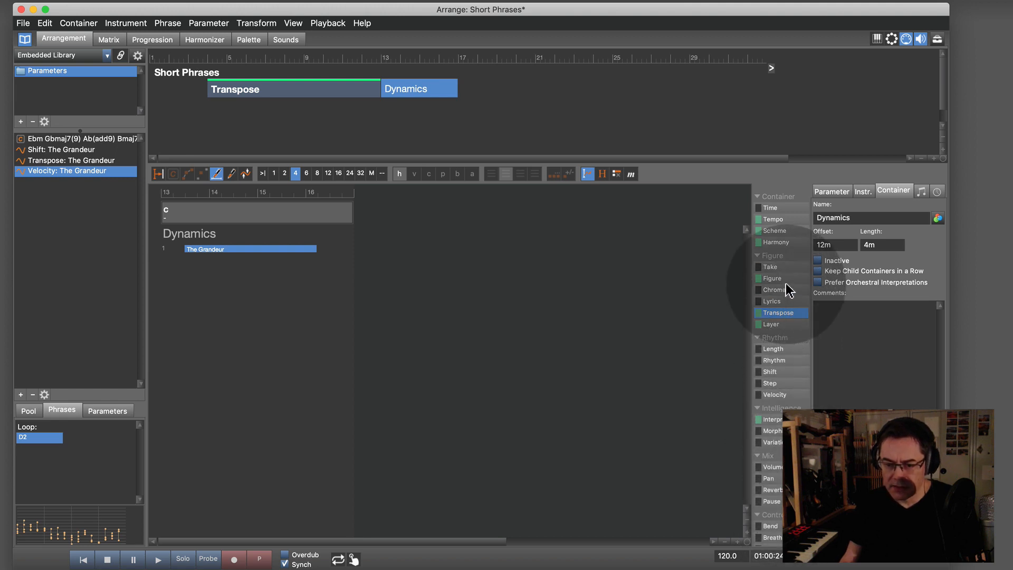
left_click(777, 395)
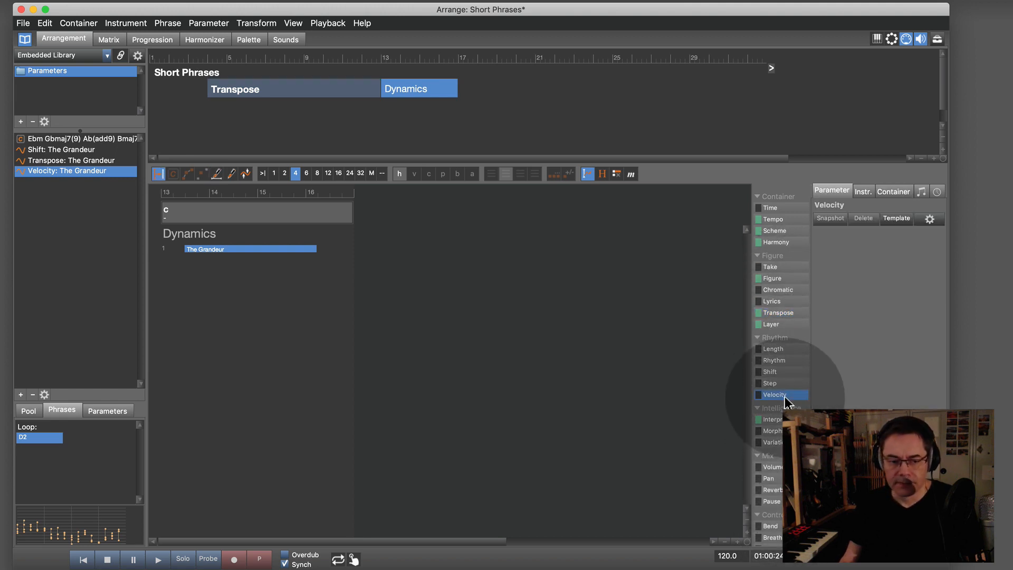
mouse_move(70, 180)
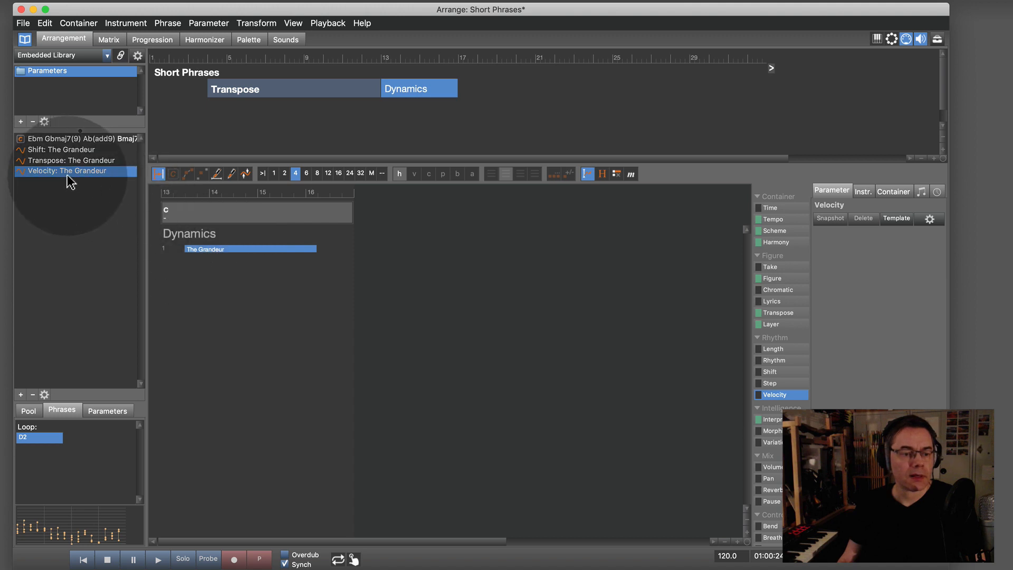
left_click(249, 251)
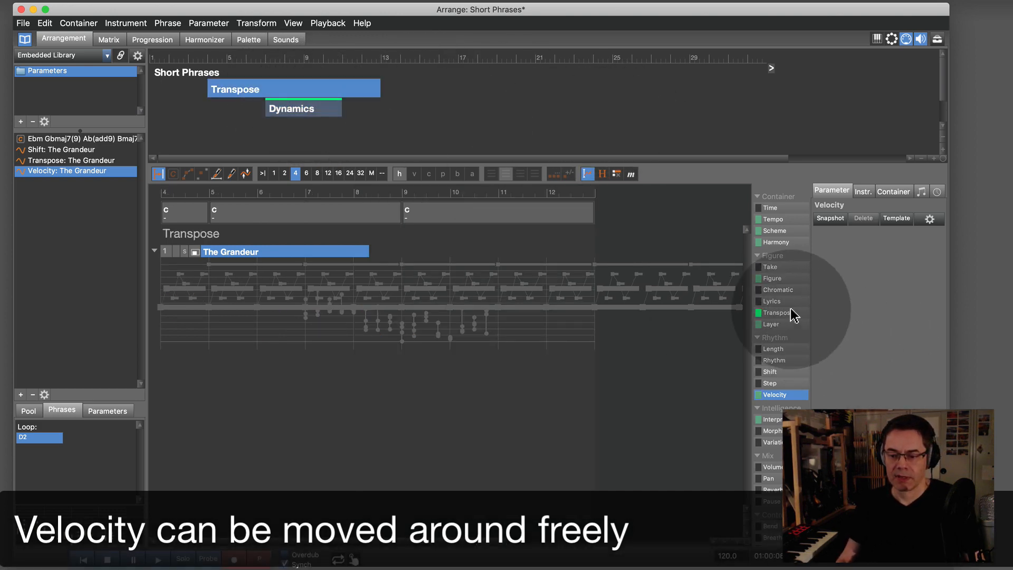
left_click(777, 312)
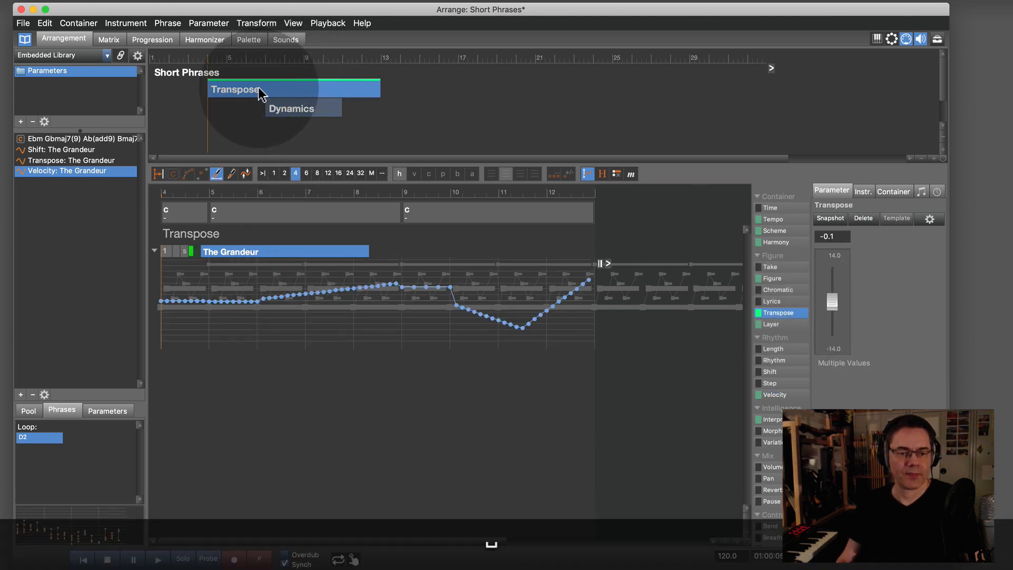
left_click(157, 559)
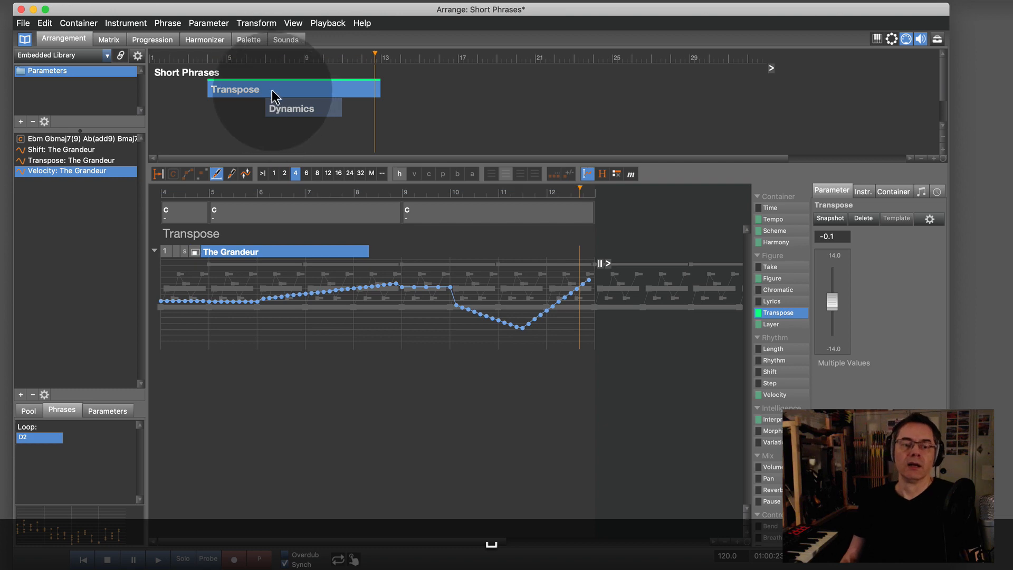
- Create a Steal Time container after Transpose and pick The Grandeur's Shift parameter for it
right_click(472, 72)
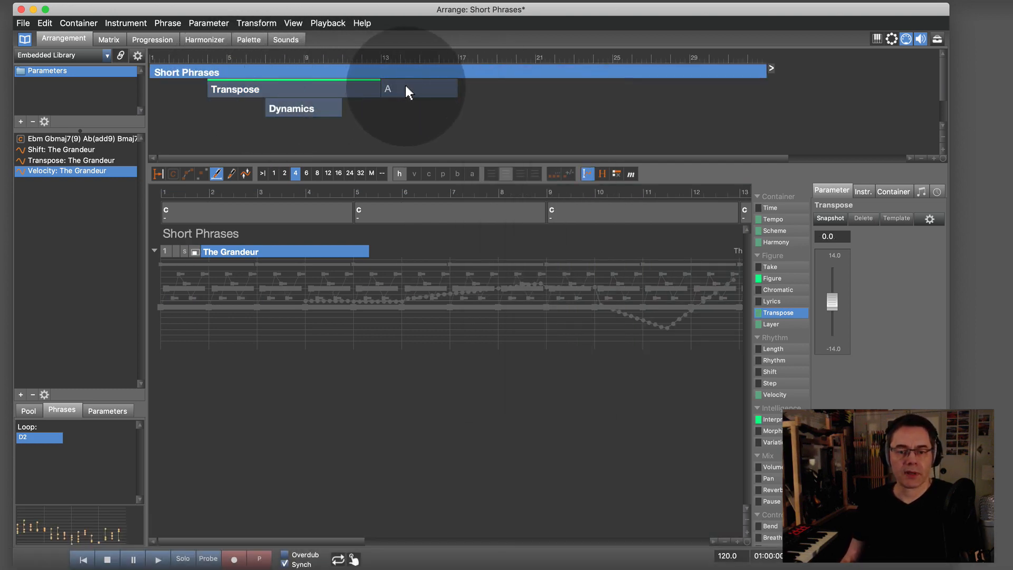
left_click(419, 88)
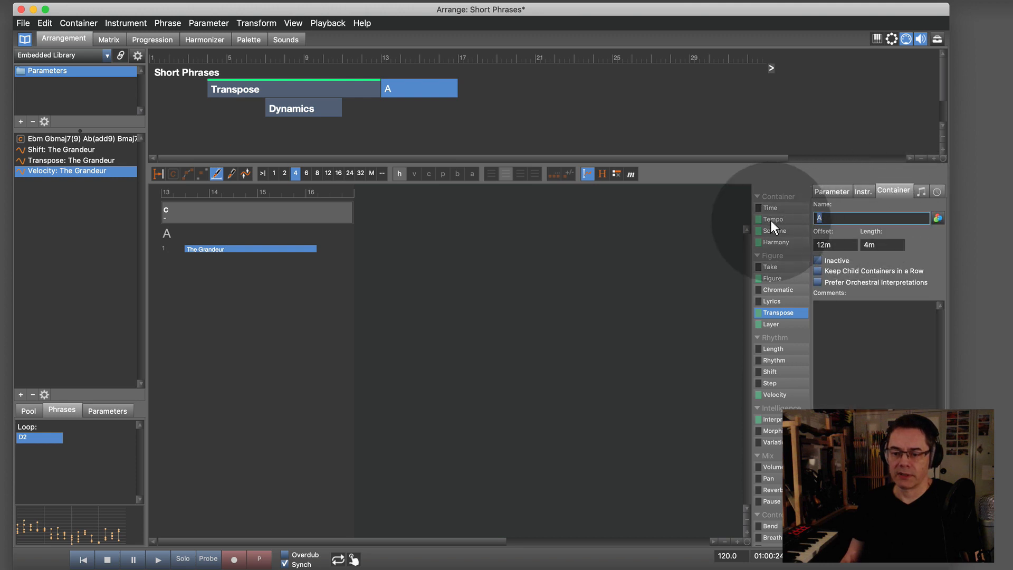
type("Steal")
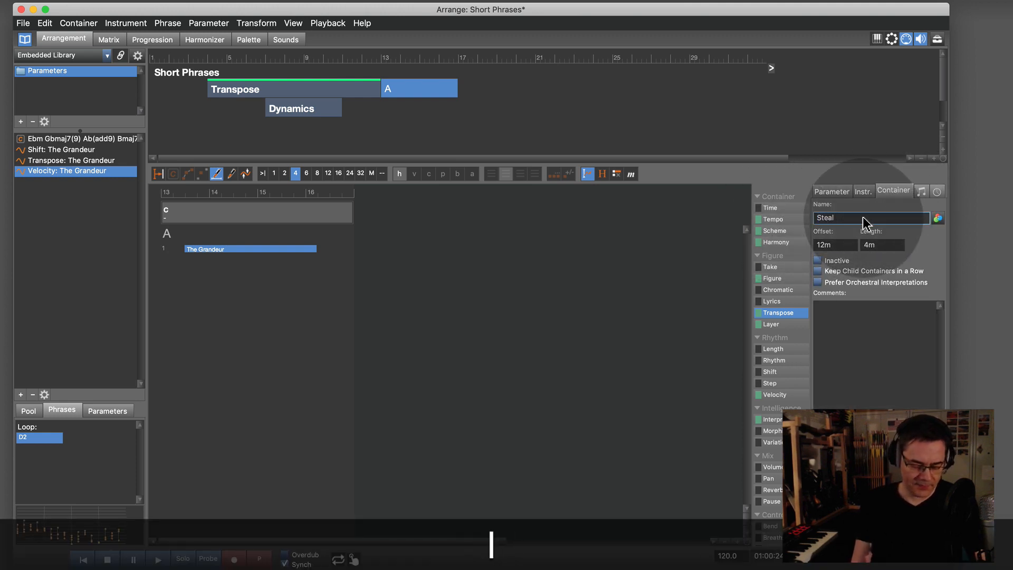
key("Return")
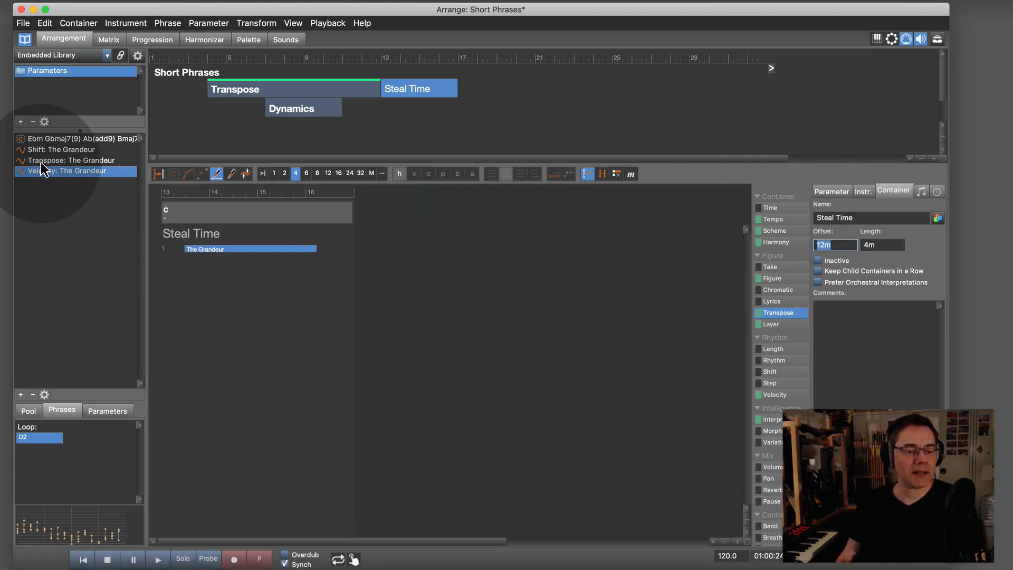
left_click(61, 148)
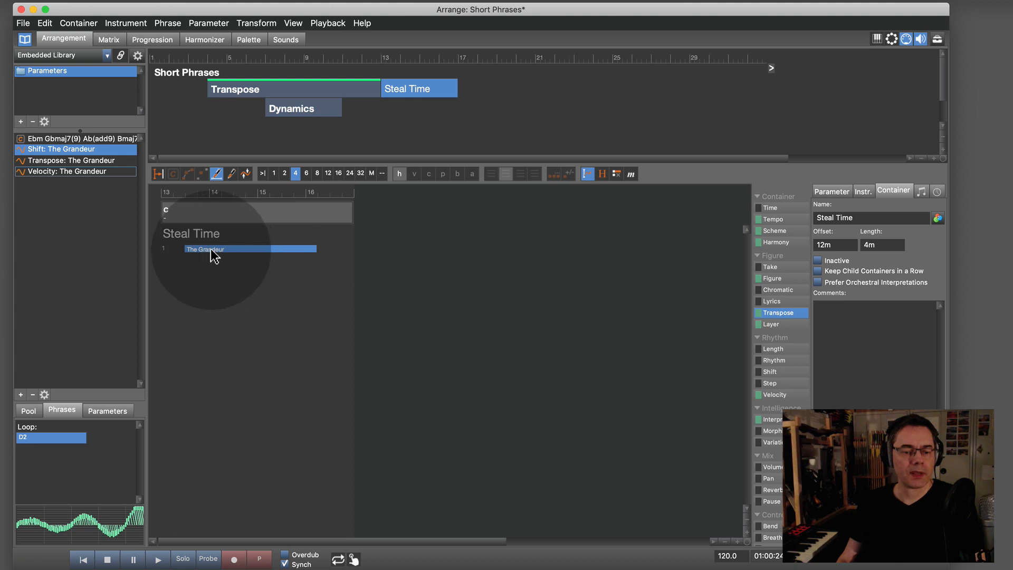
left_click(154, 251)
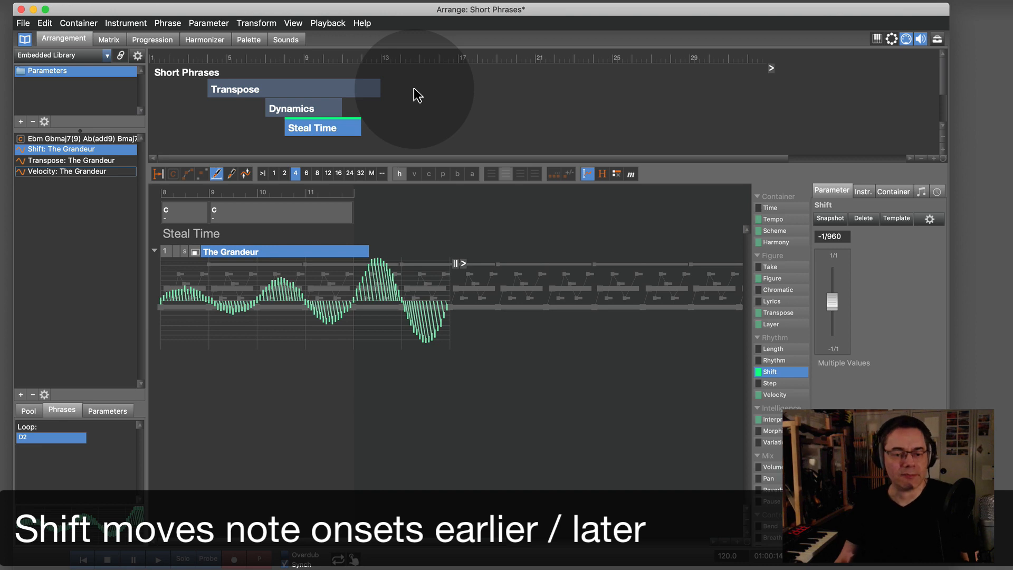
mouse_move(338, 79)
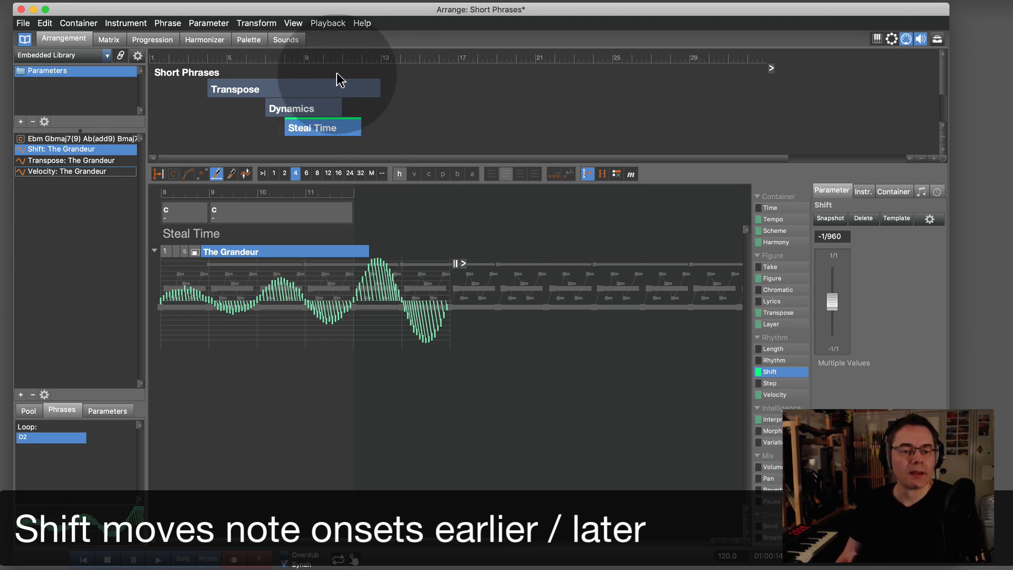
left_click(186, 72)
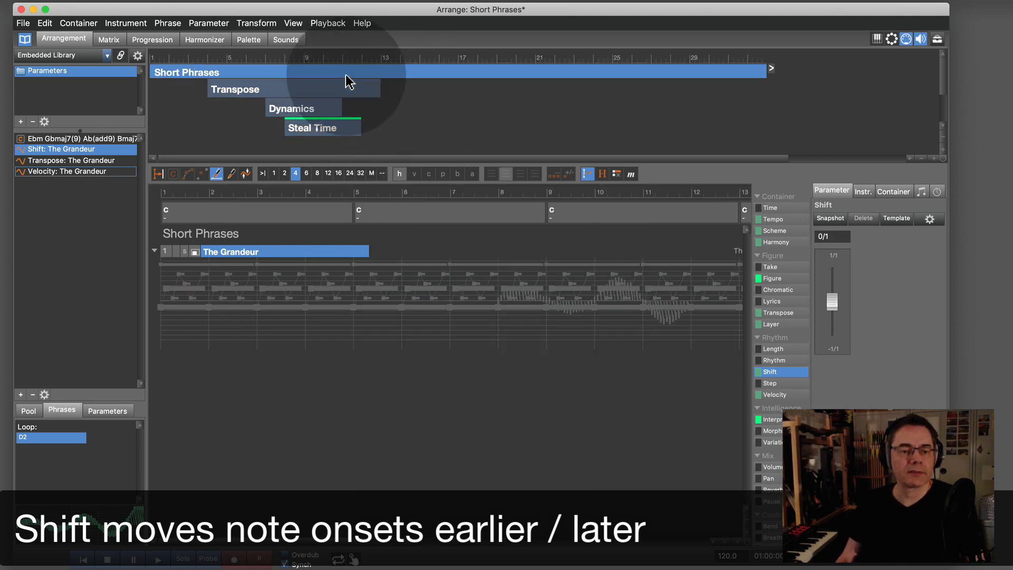
left_click(292, 107)
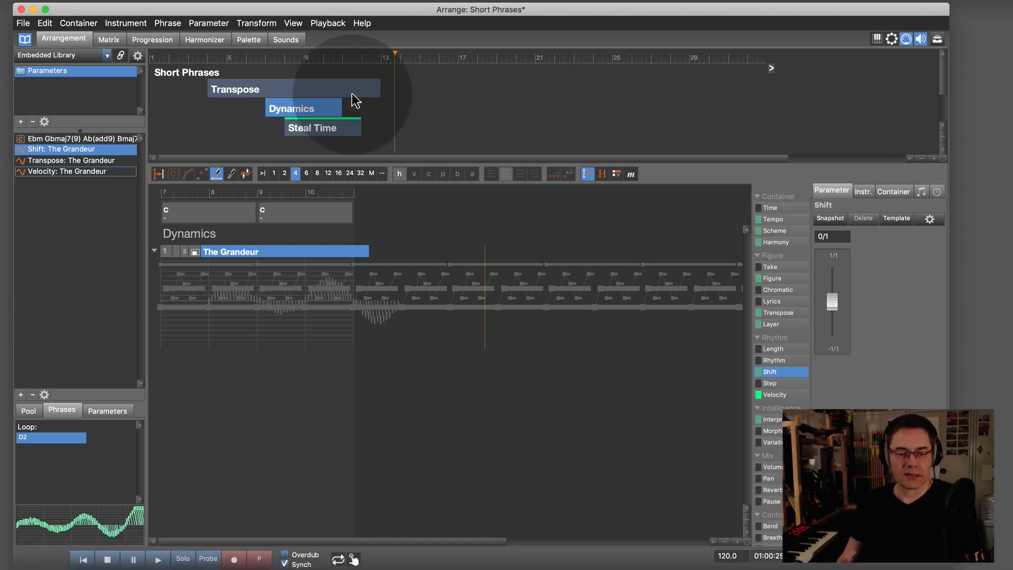
left_click(187, 72)
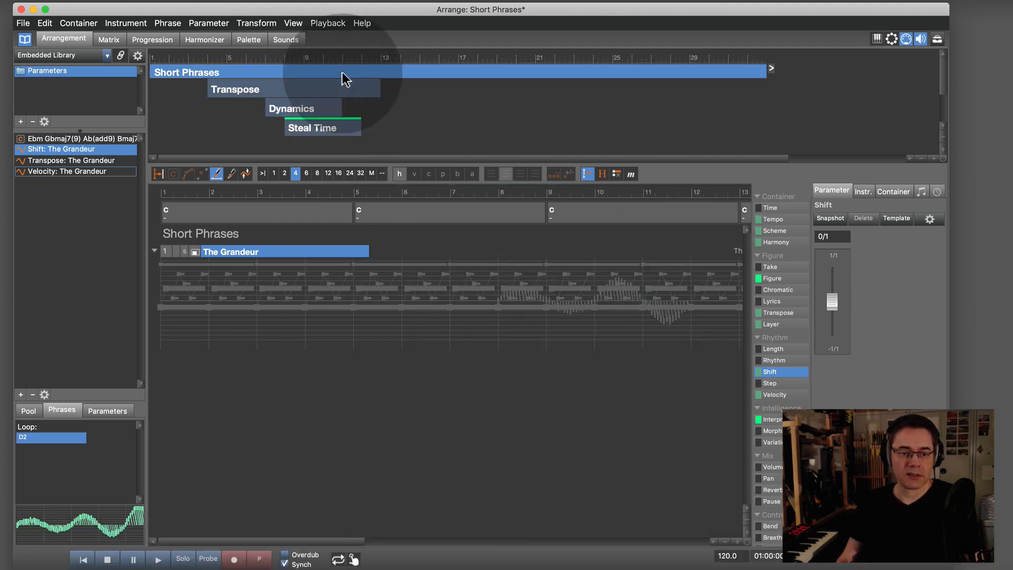
mouse_move(691, 74)
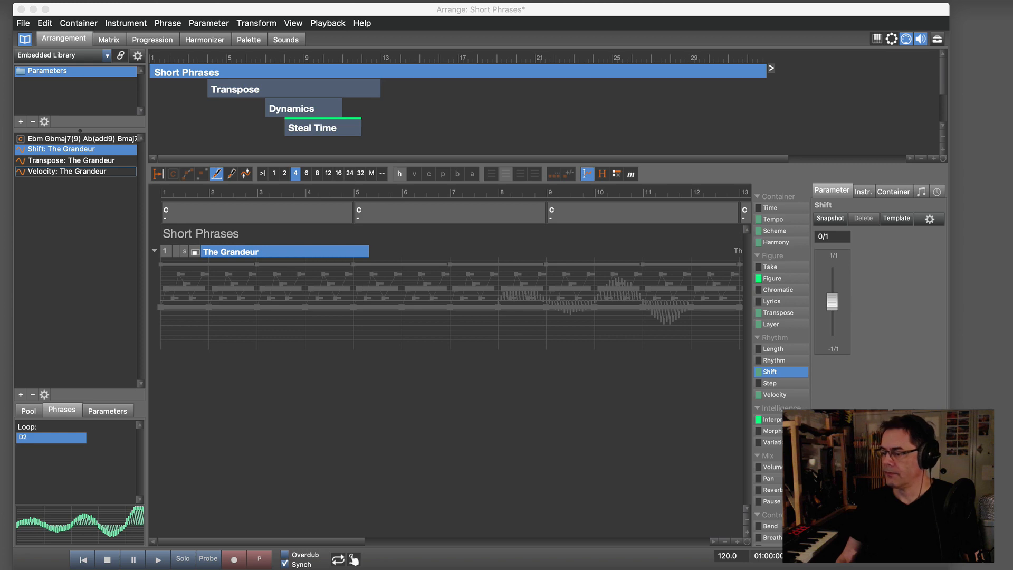
- Move Transpose, Dynamics and Steal Time earlier to start near bars 3, 5 and 7
left_click(234, 89)
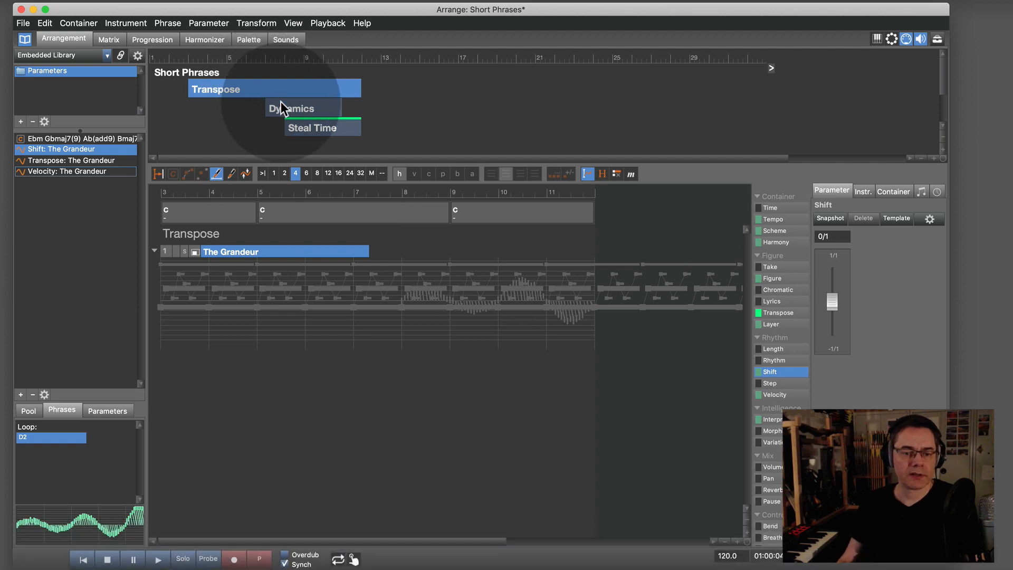
left_click(291, 107)
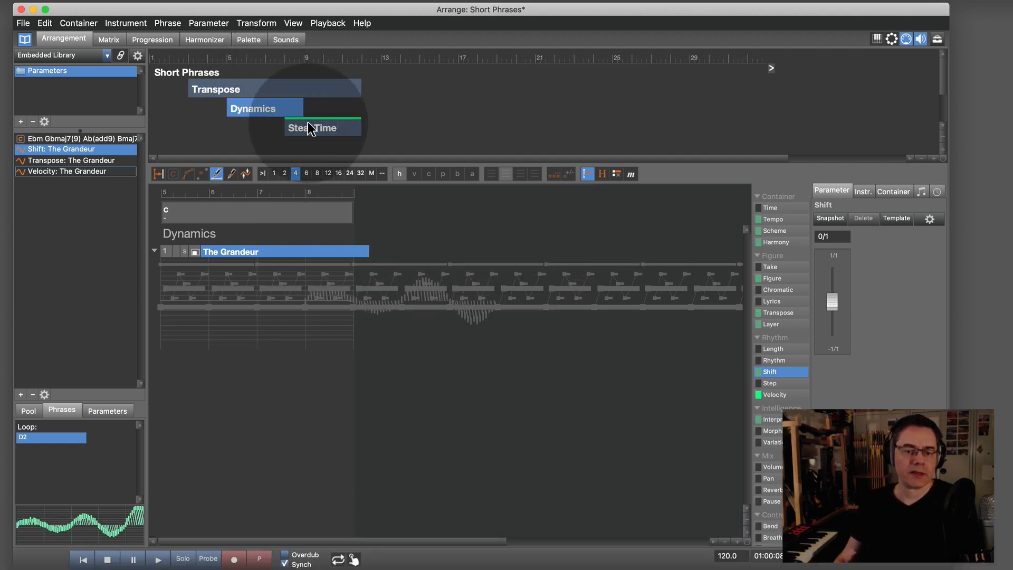
left_click(321, 127)
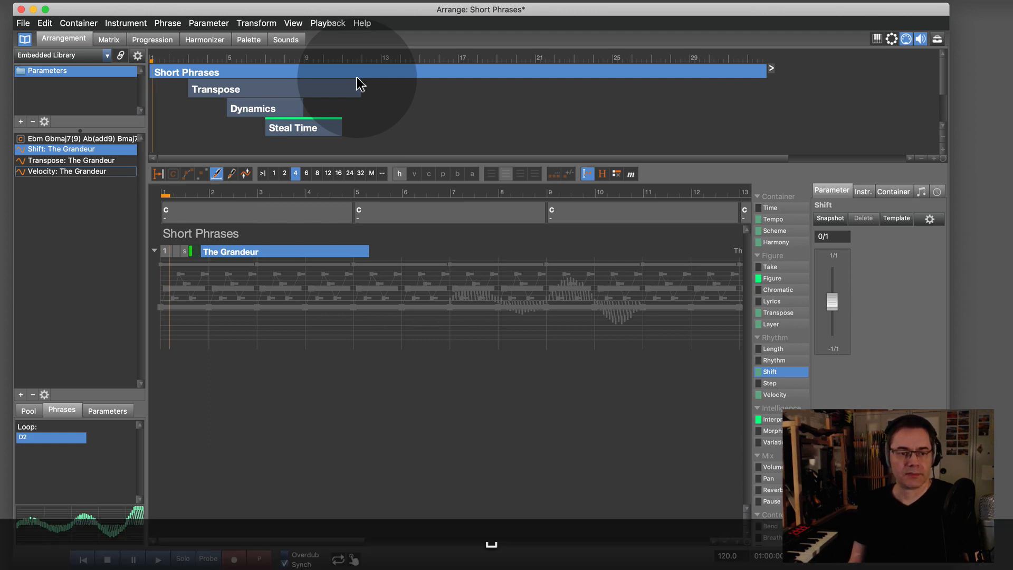
left_click(157, 559)
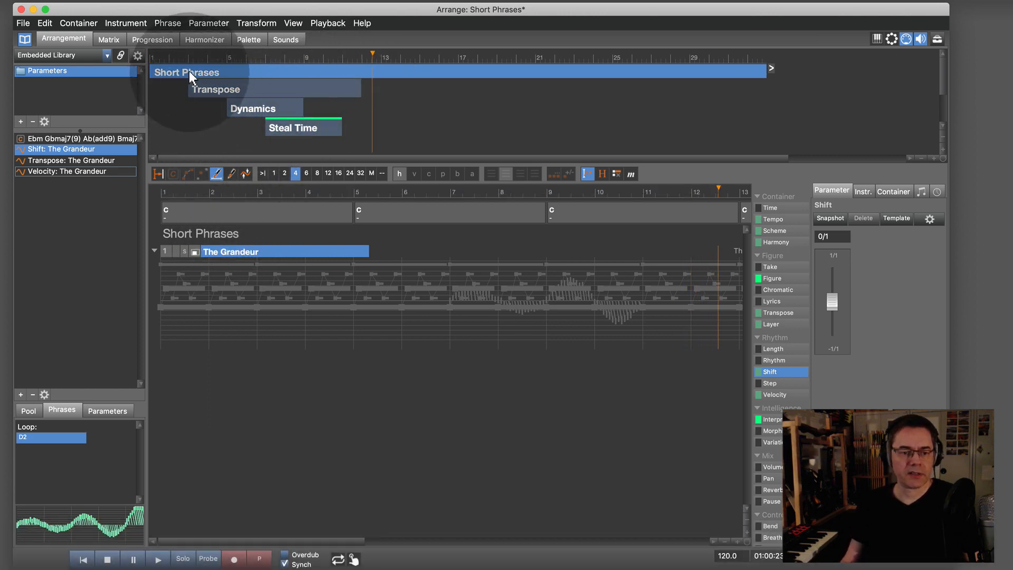
- Drop the Ebm, Gbmaj7(9), Ab(add9), Bmaj7(9), Bb9 progression onto Short Phrases' Harmony
left_click(772, 278)
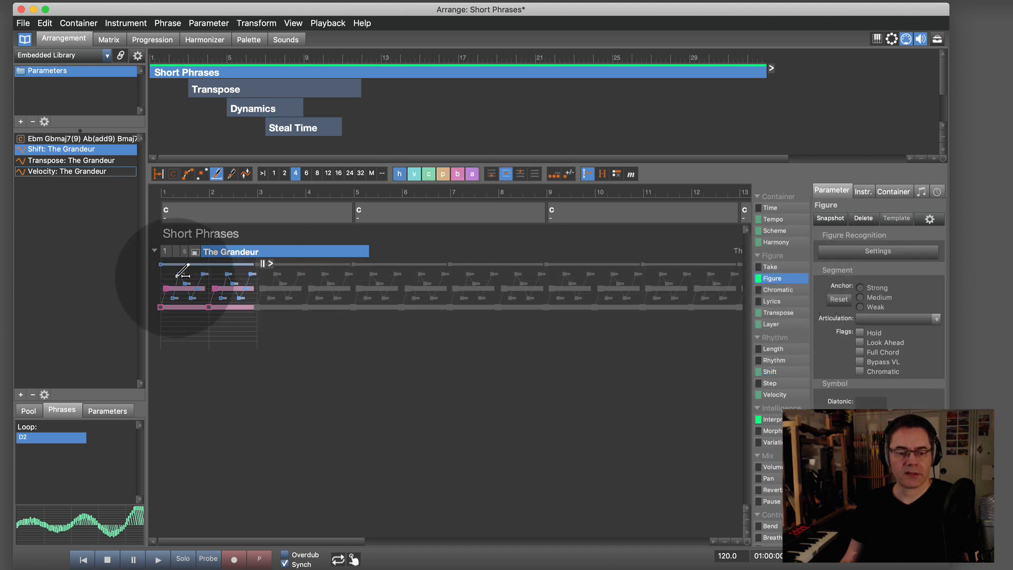
mouse_move(335, 342)
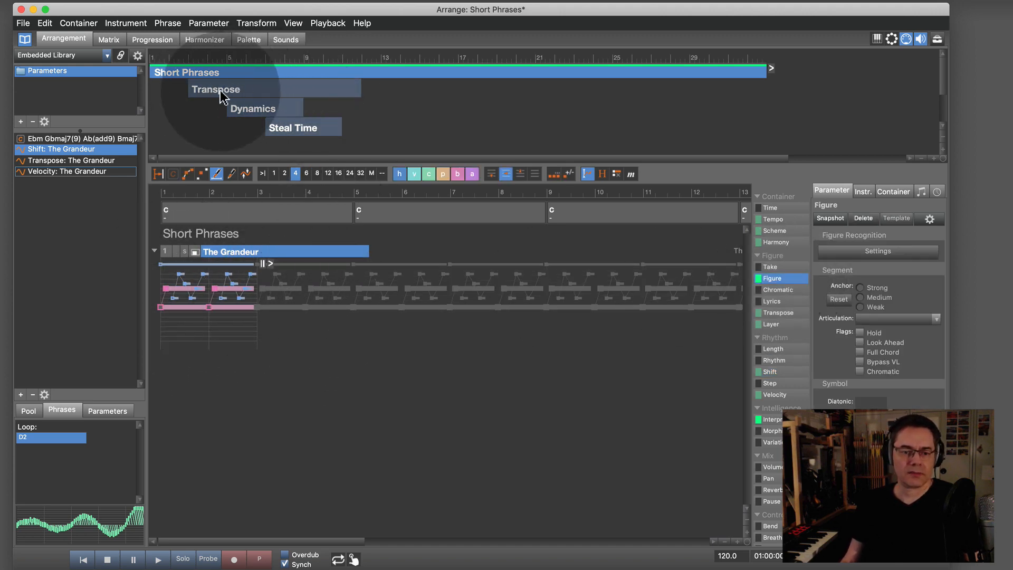
mouse_move(232, 84)
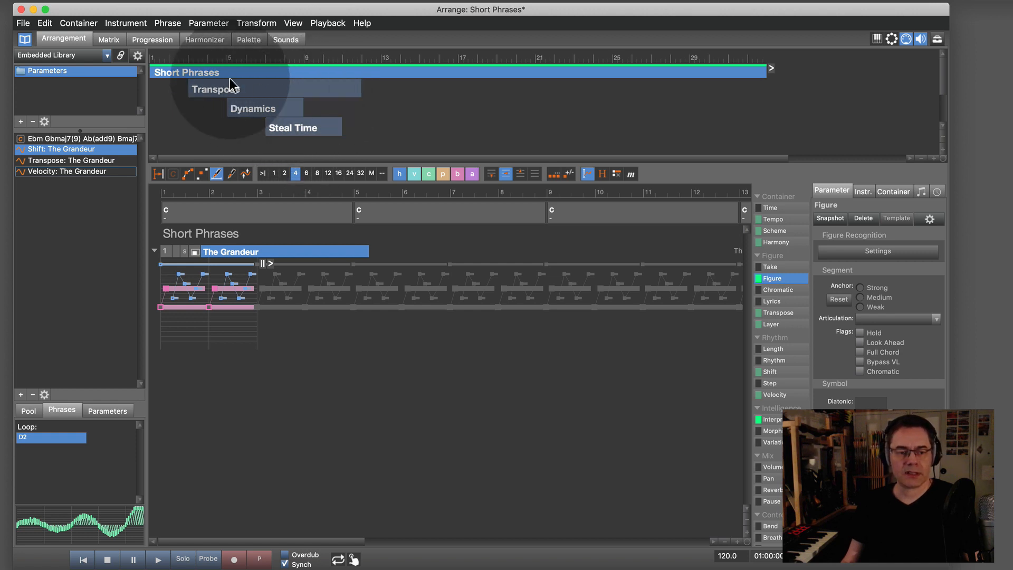
mouse_move(316, 134)
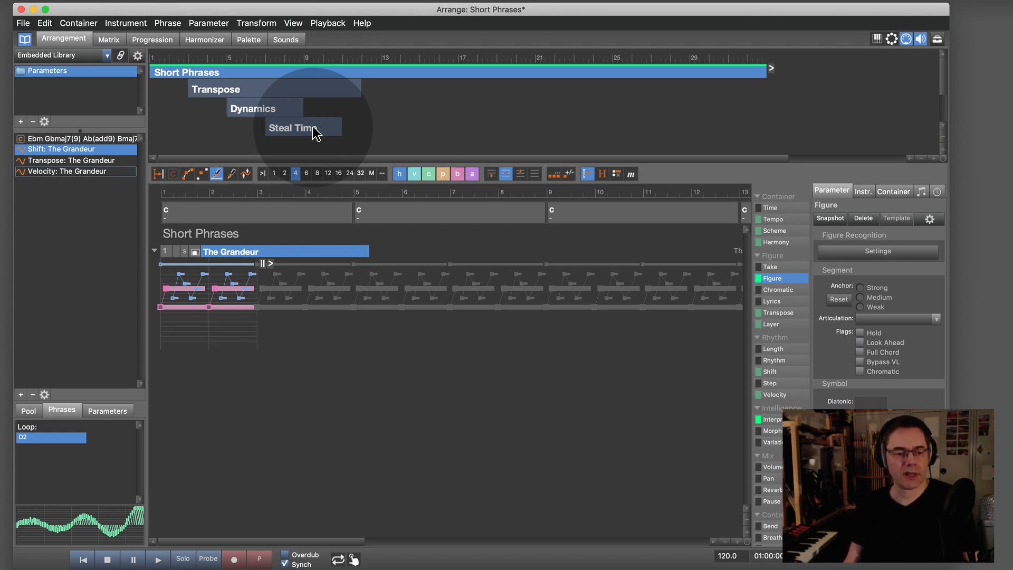
mouse_move(195, 160)
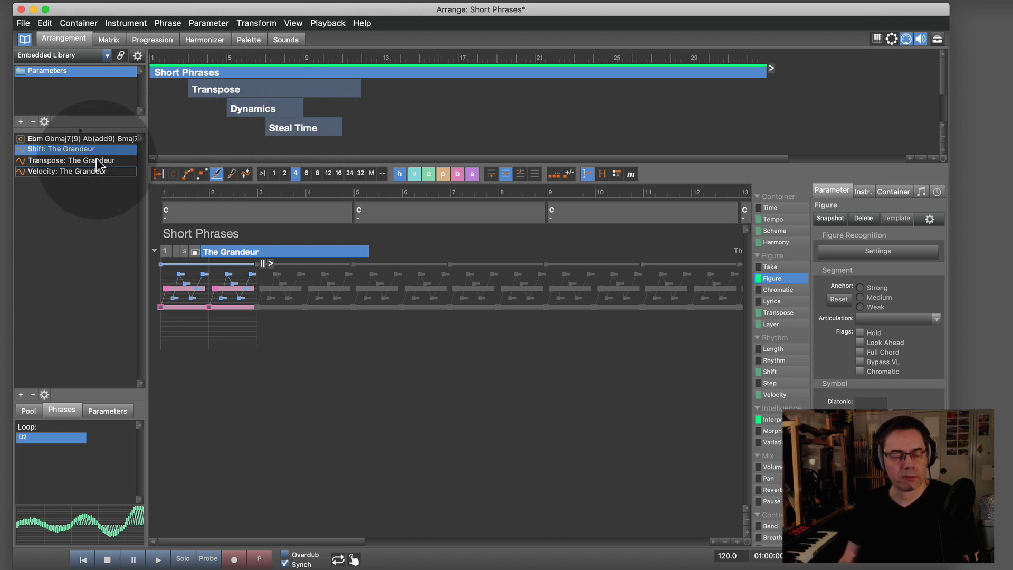
left_click(76, 138)
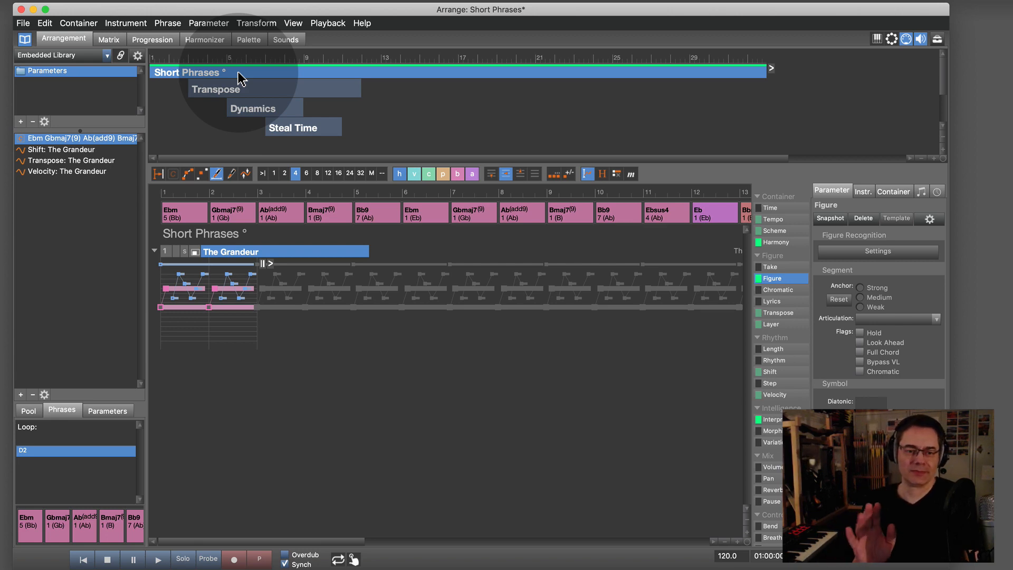
- Stretch Steal Time to about bar 16 and play back Short Phrases
left_click(773, 371)
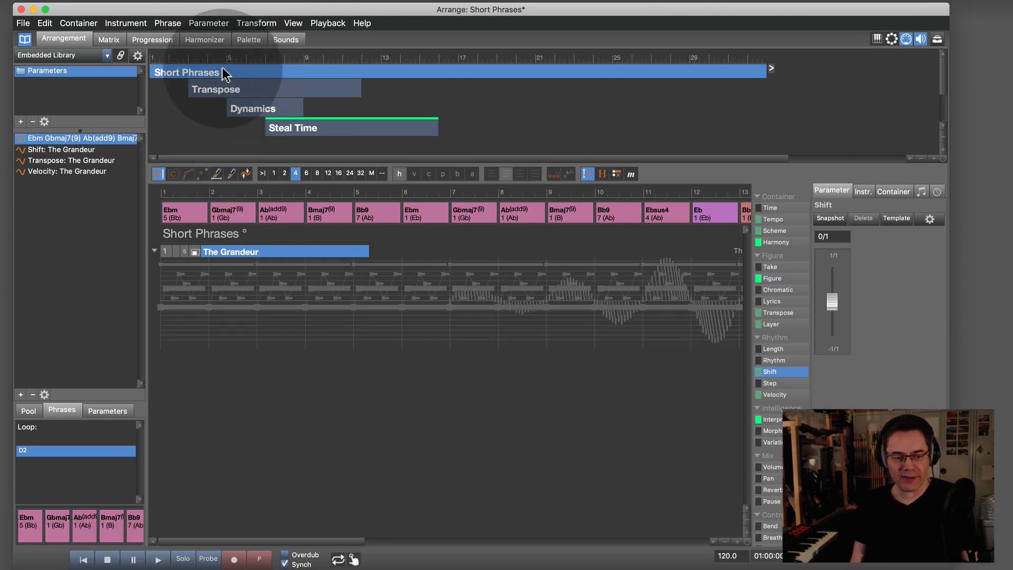
left_click(157, 559)
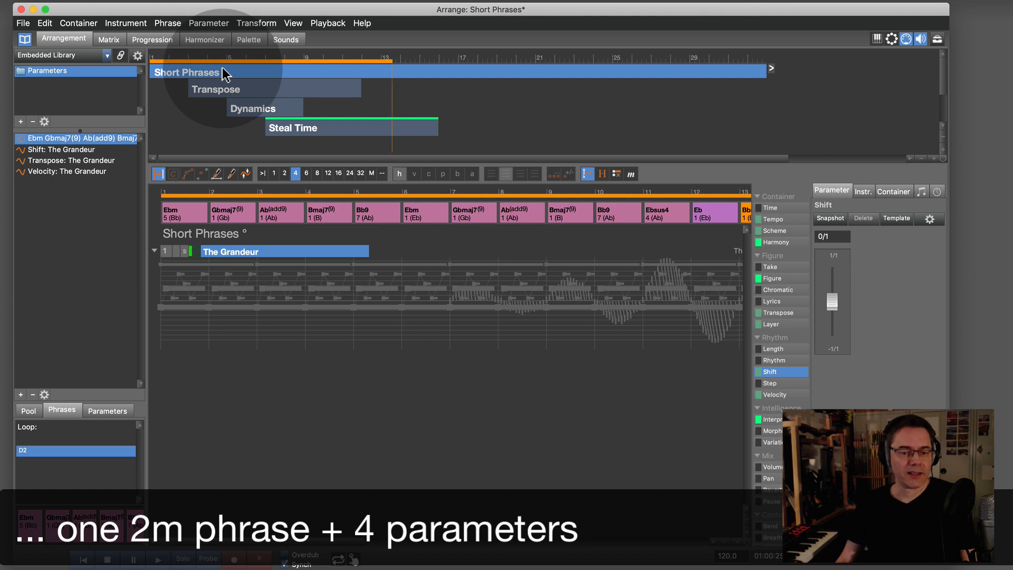
mouse_move(674, 399)
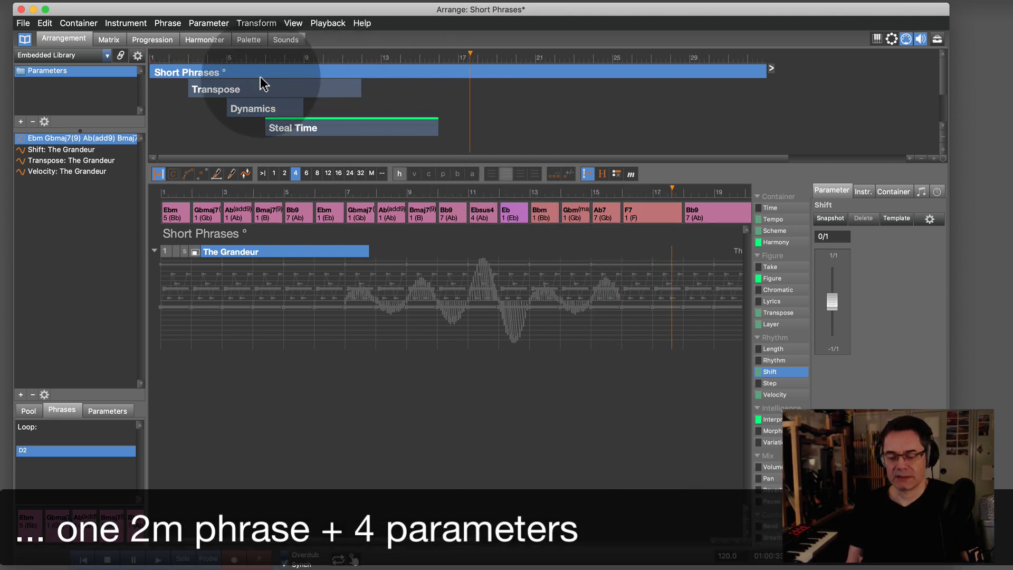
mouse_move(152, 173)
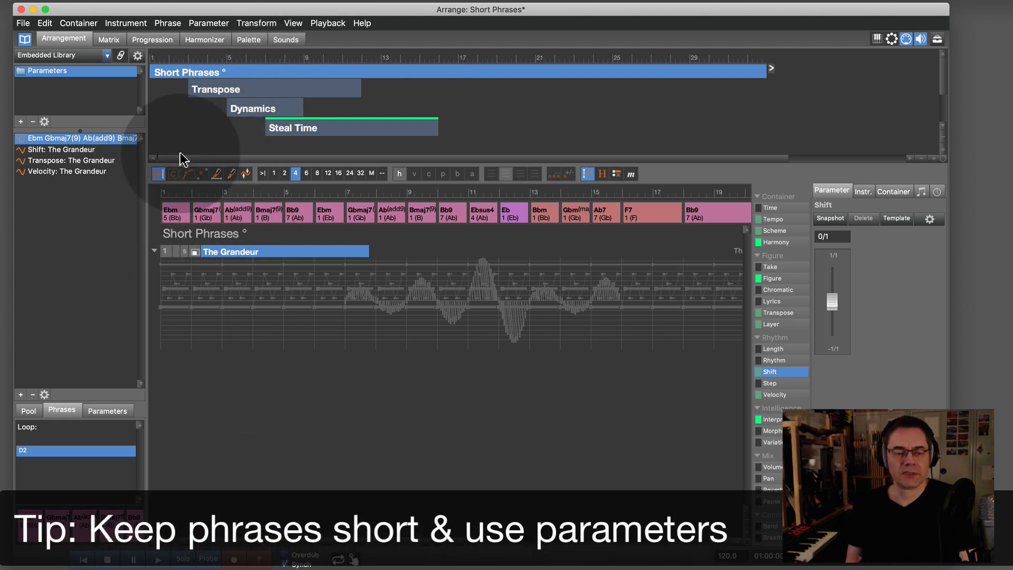
- Show The Grandeur's phrase figure in Short Phrases beneath the new chords
left_click(772, 278)
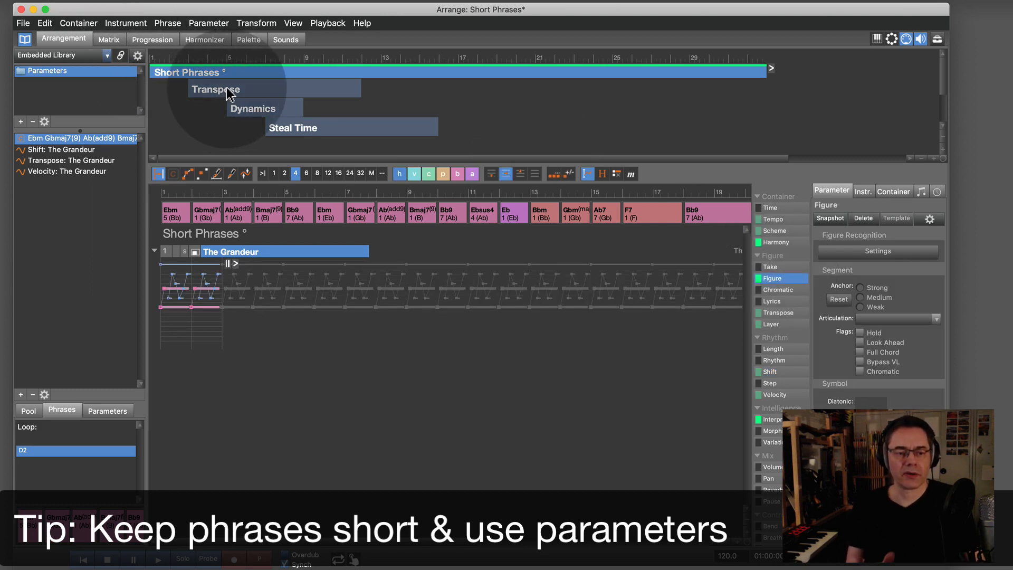
mouse_move(317, 137)
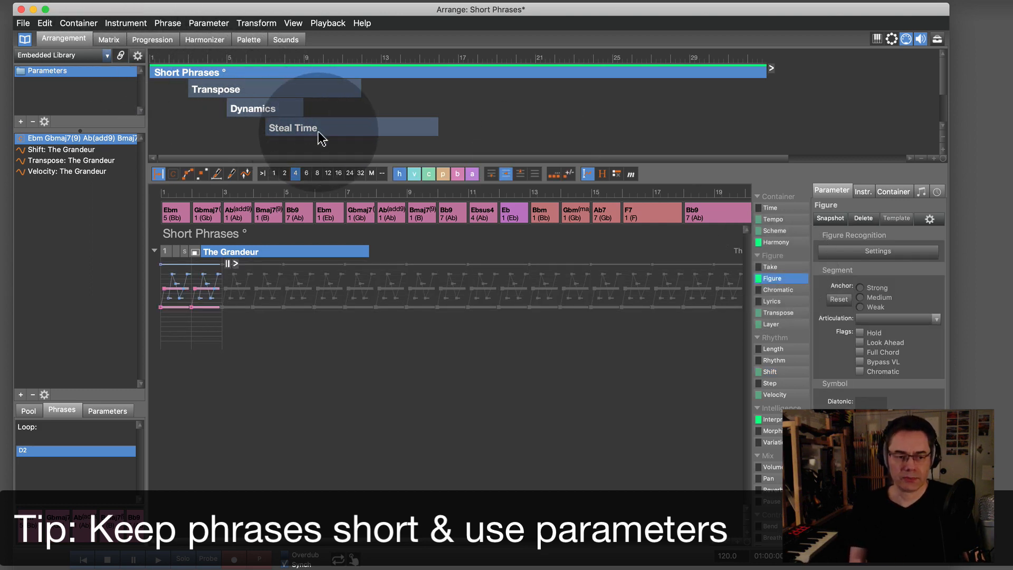
mouse_move(282, 113)
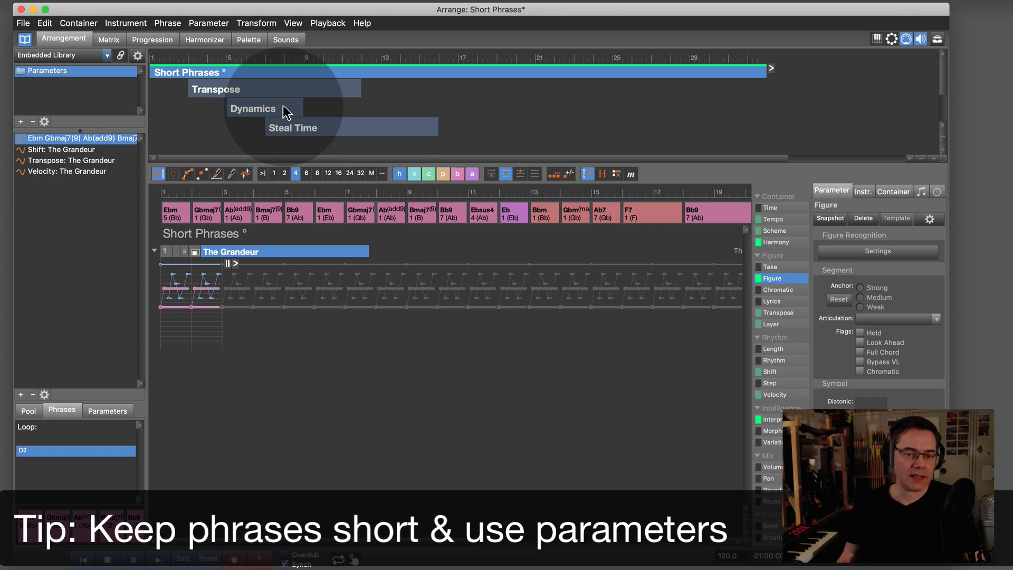
mouse_move(292, 94)
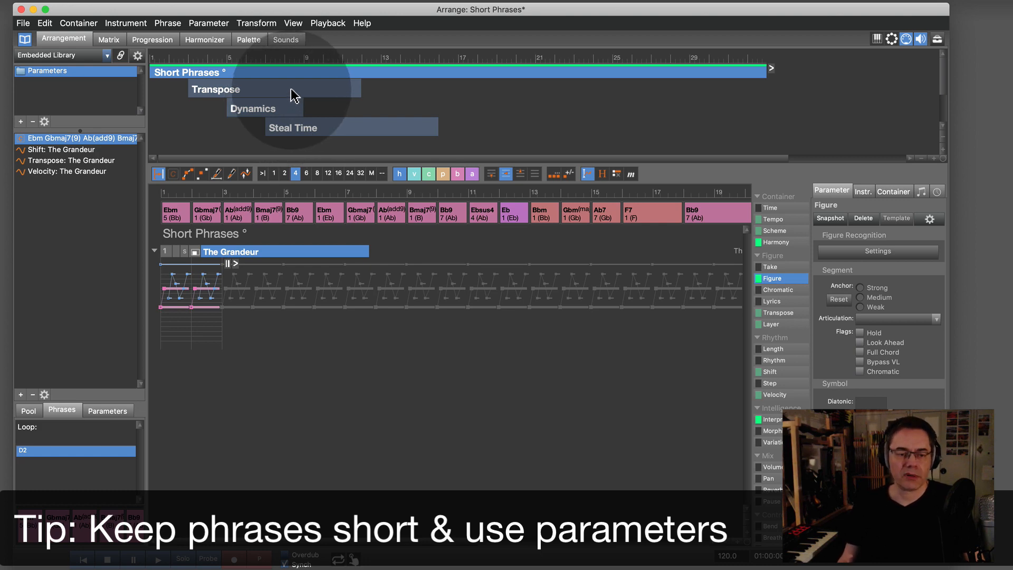